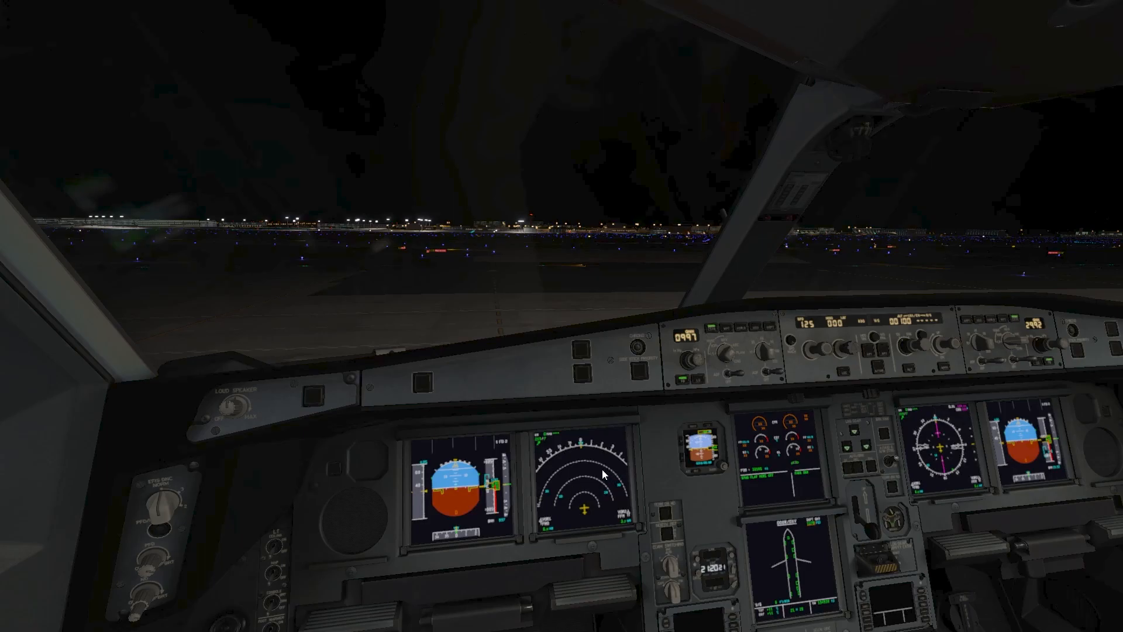
pyautogui.moveTo(561, 503)
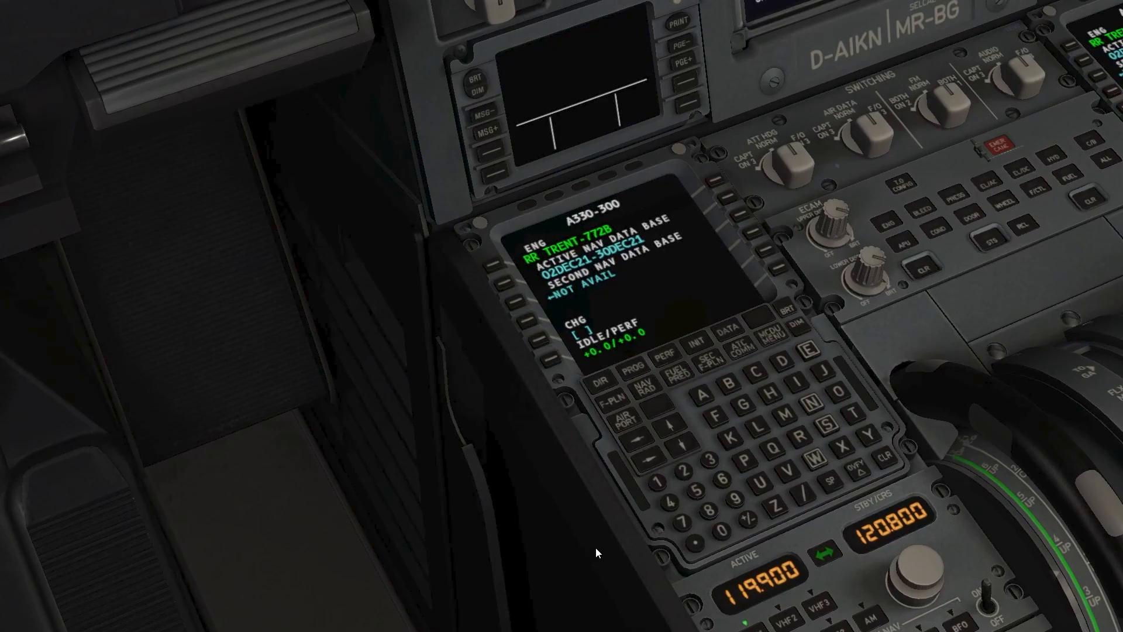
pyautogui.moveTo(799, 173)
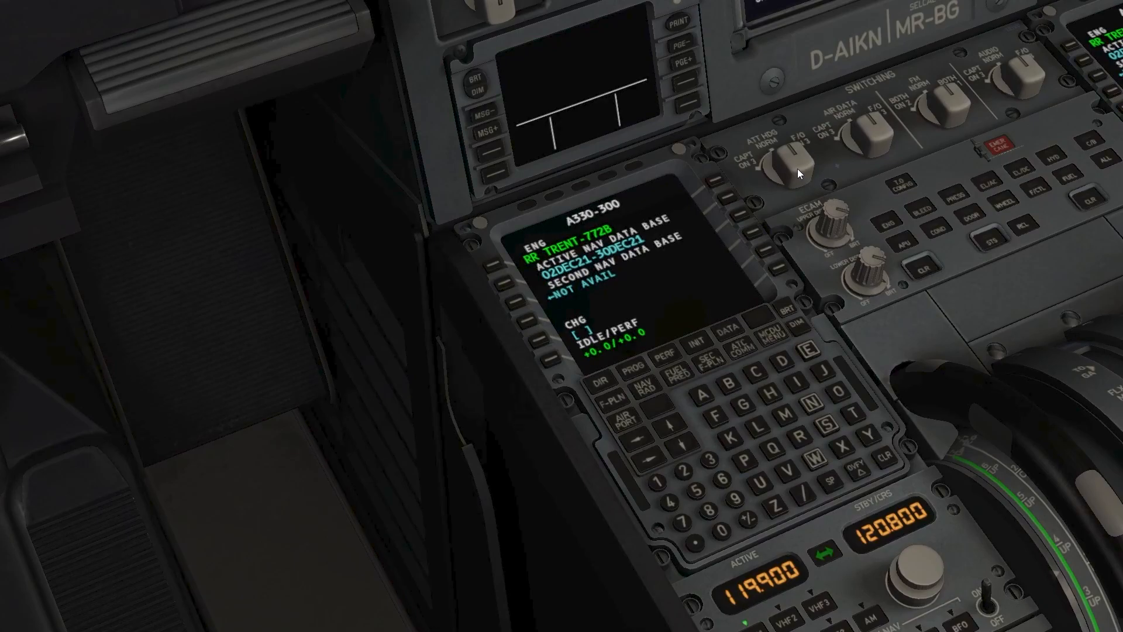
pyautogui.moveTo(842, 233)
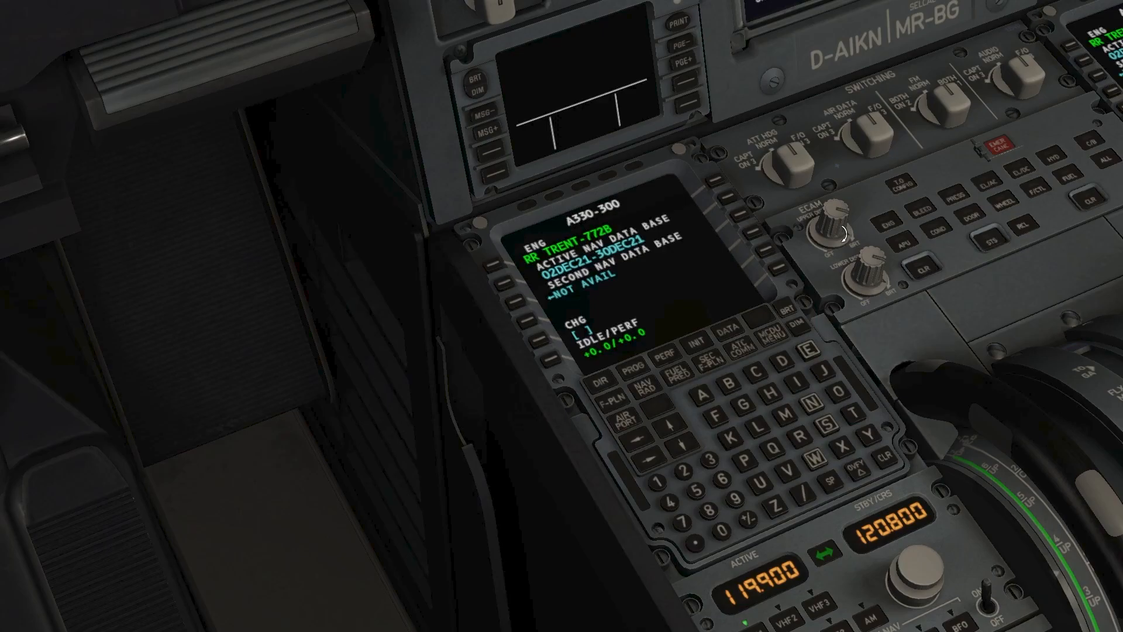
pyautogui.moveTo(842, 264)
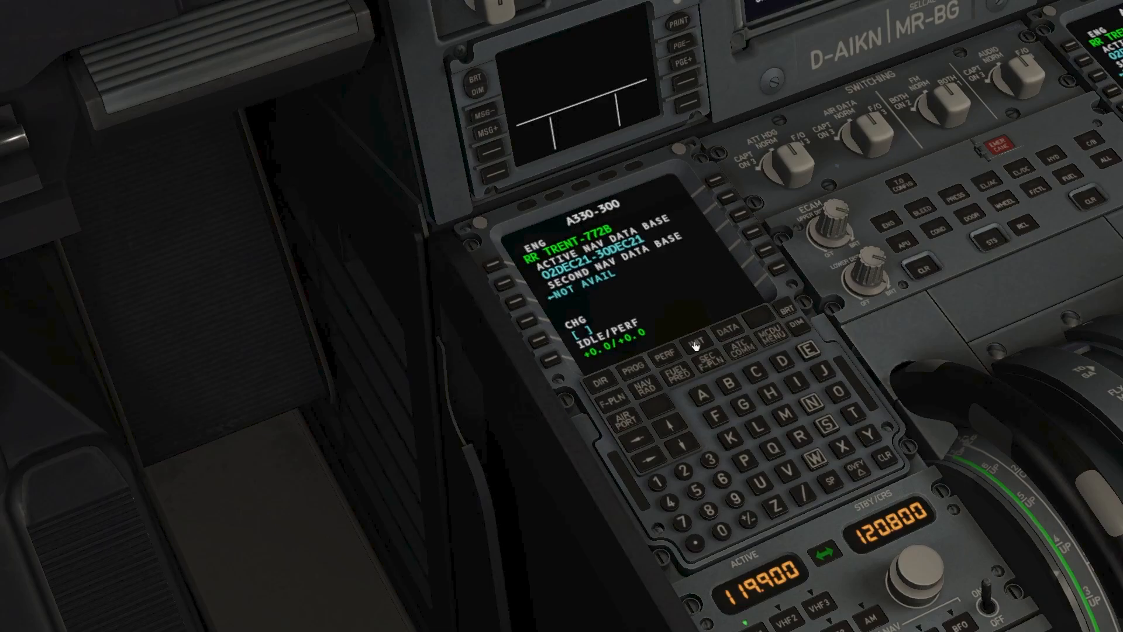
pyautogui.moveTo(623, 383)
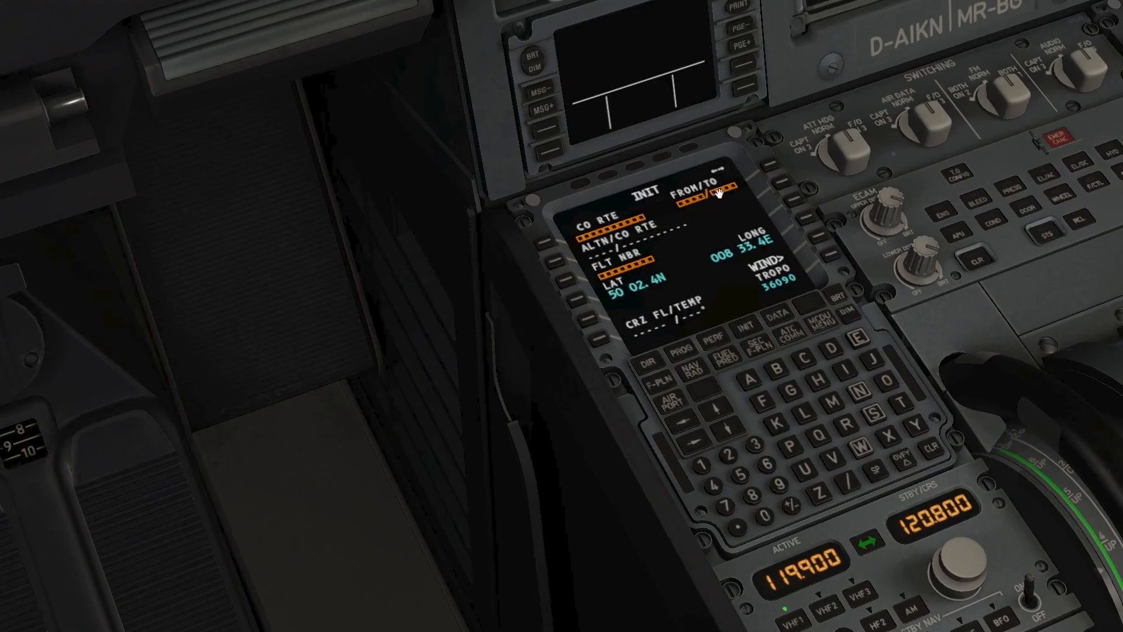
pyautogui.moveTo(655, 270)
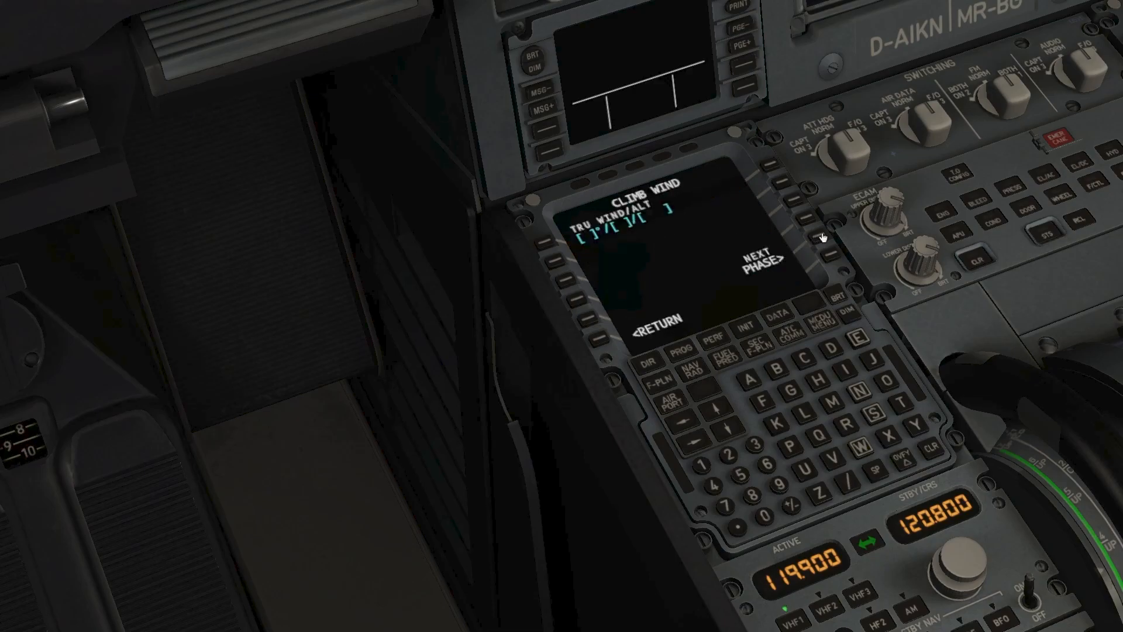
pyautogui.moveTo(723, 264)
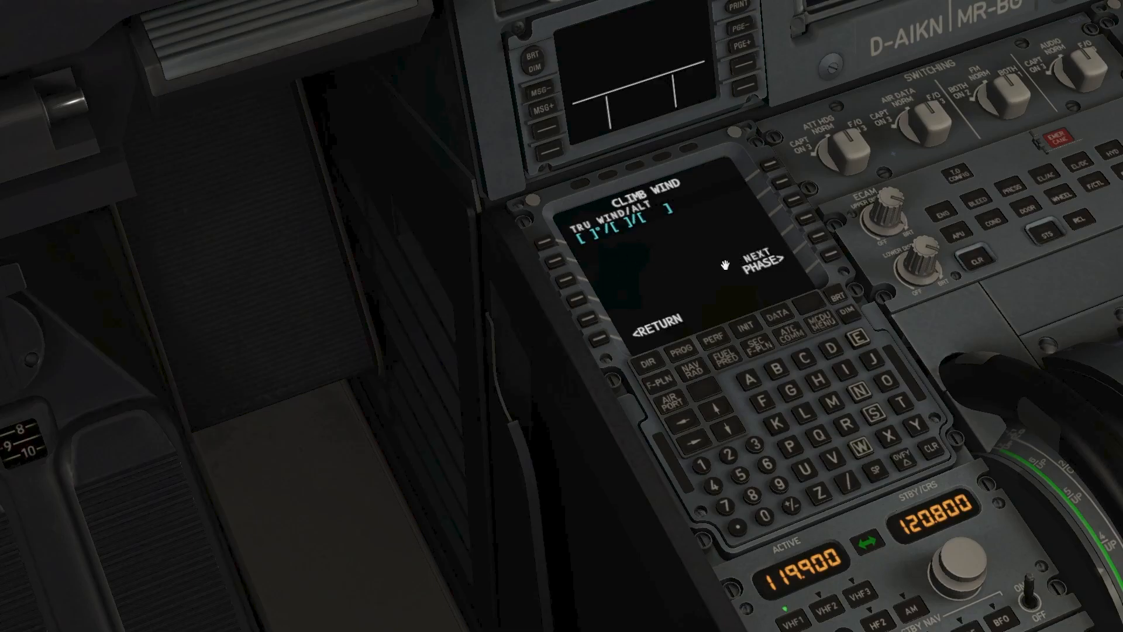
pyautogui.moveTo(633, 317)
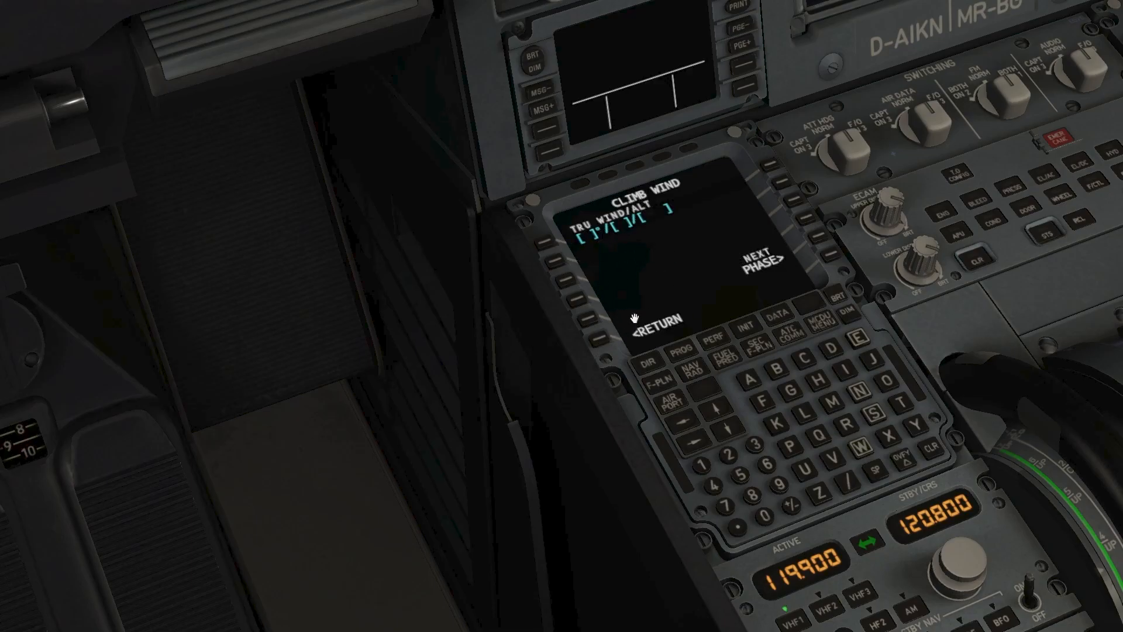
# Leave the climb wind page for the empty flight plan page.
pyautogui.click(651, 319)
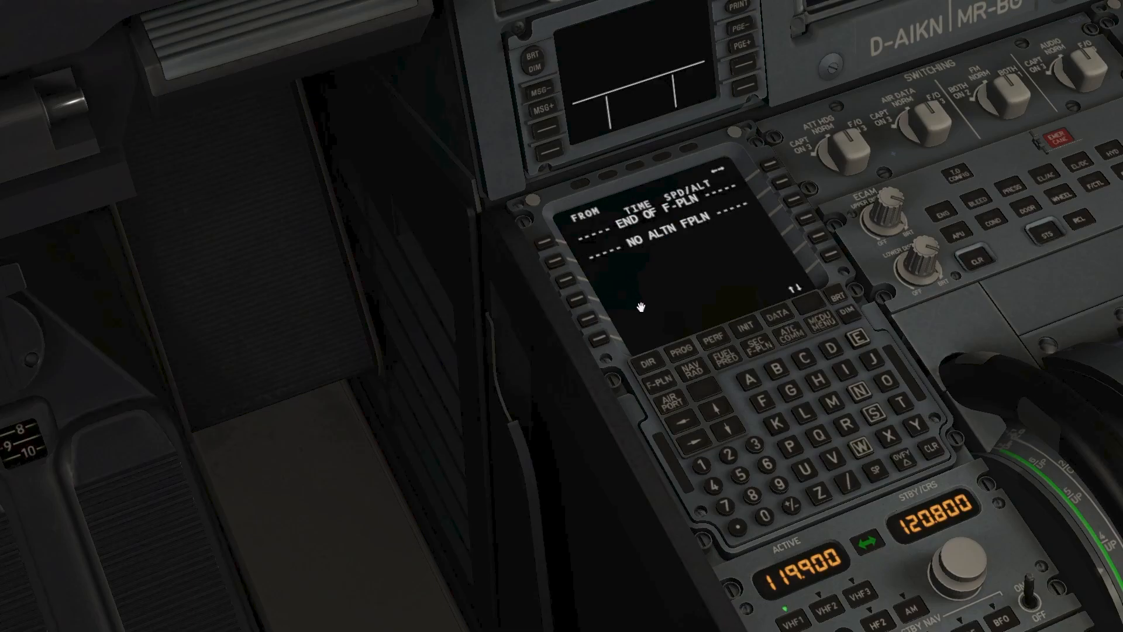
pyautogui.moveTo(695, 307)
pyautogui.write('EDDF/')
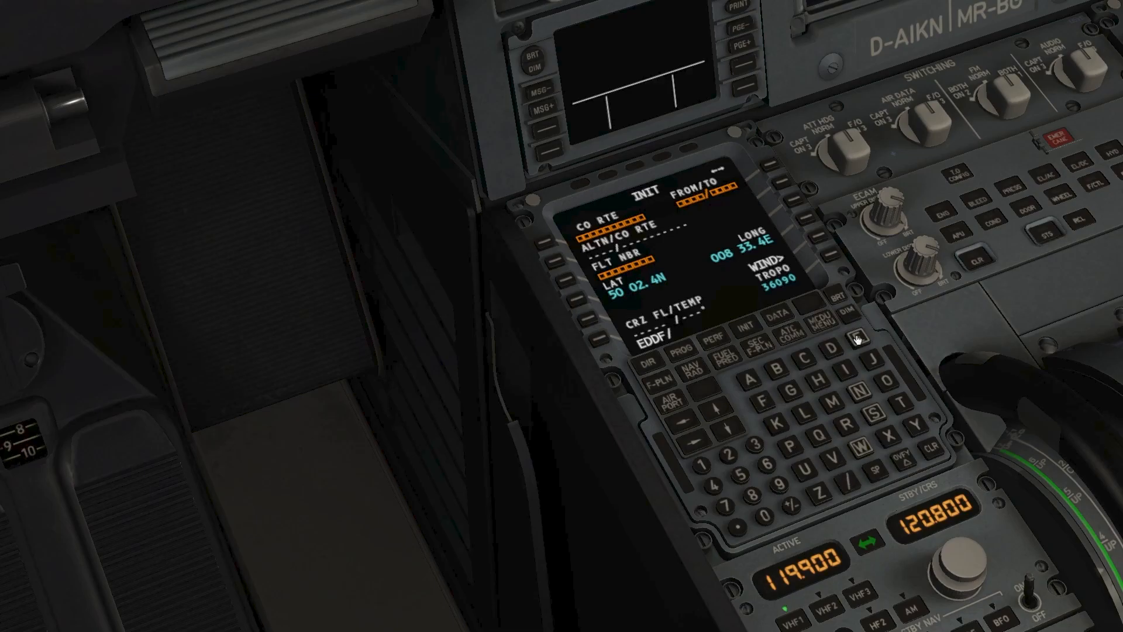
# Enter route EDDF/EIDW and cruise level FL350 on the INIT page.
pyautogui.click(856, 337)
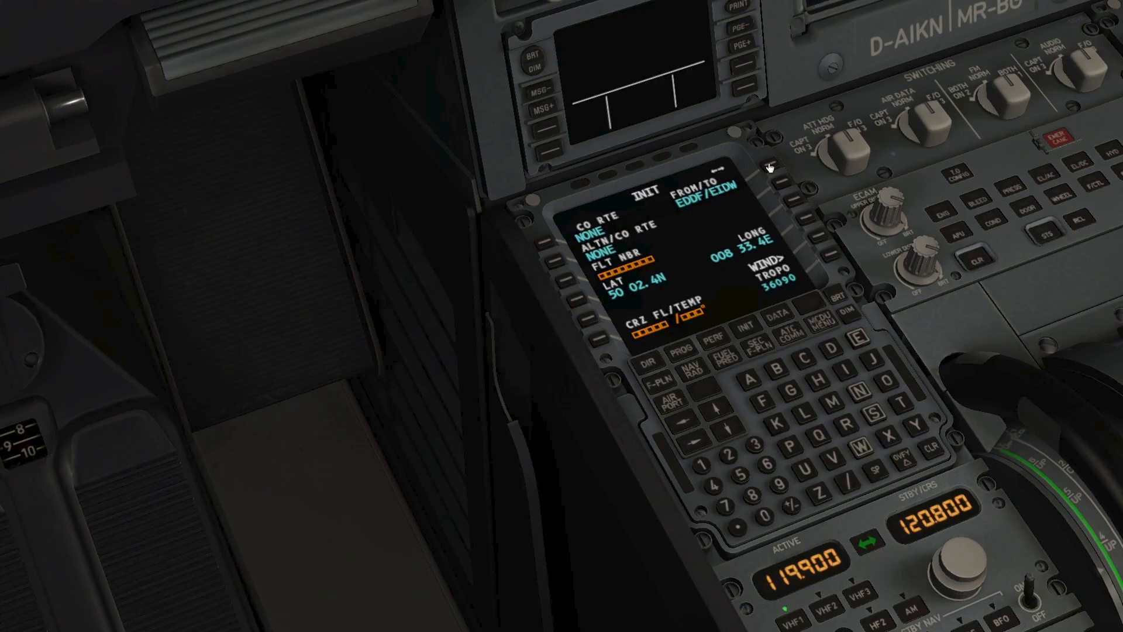
pyautogui.moveTo(650, 259)
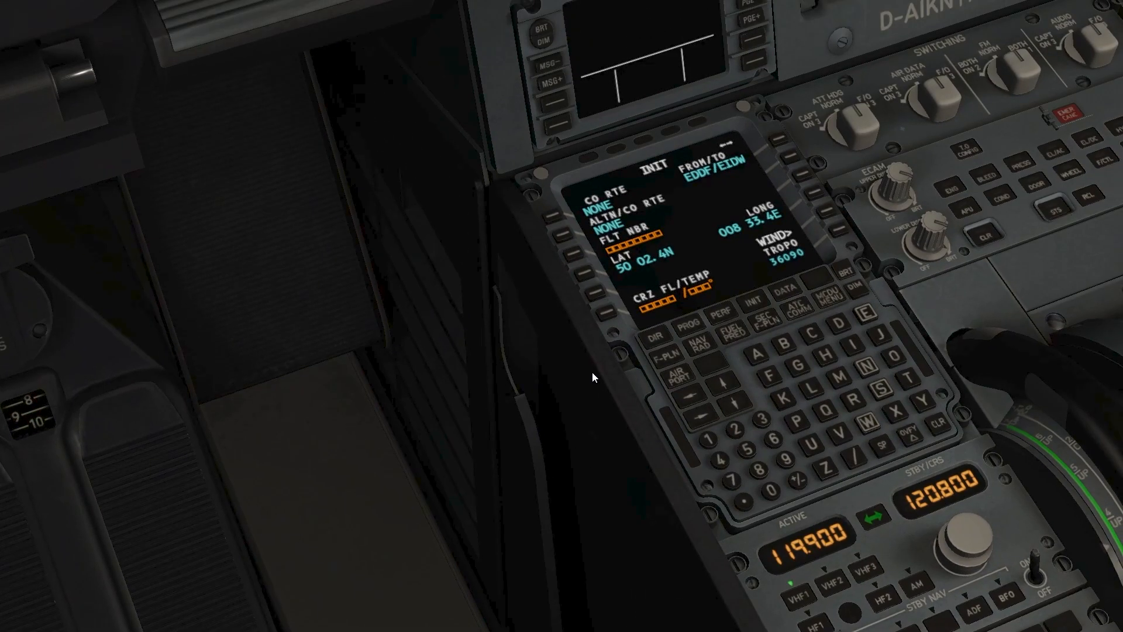
pyautogui.moveTo(579, 320)
pyautogui.write('FL')
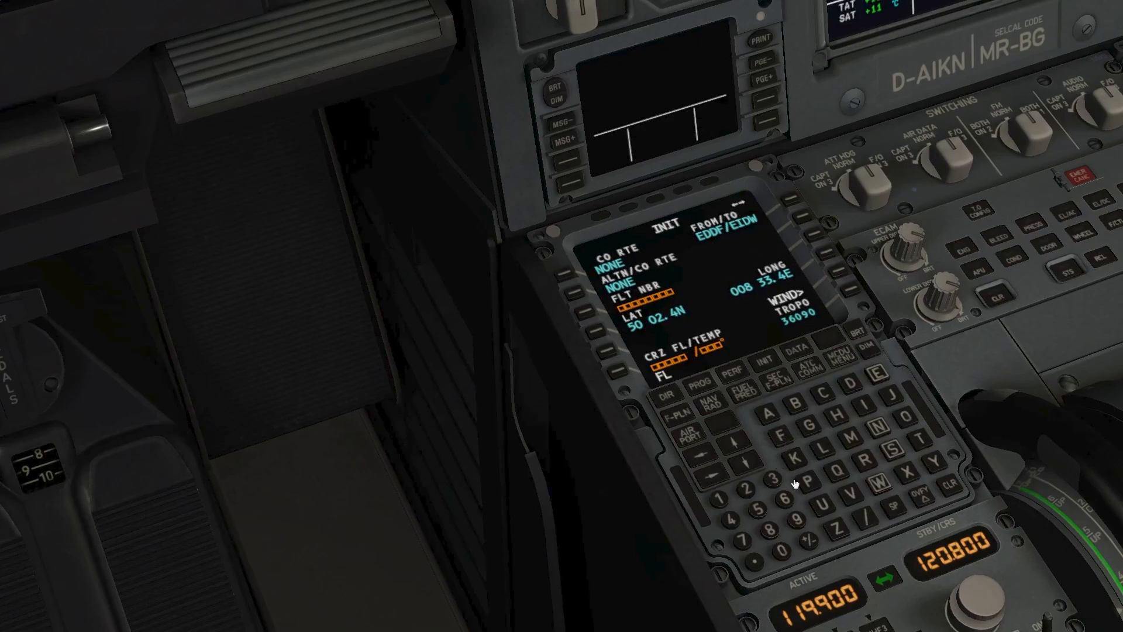
pyautogui.click(772, 494)
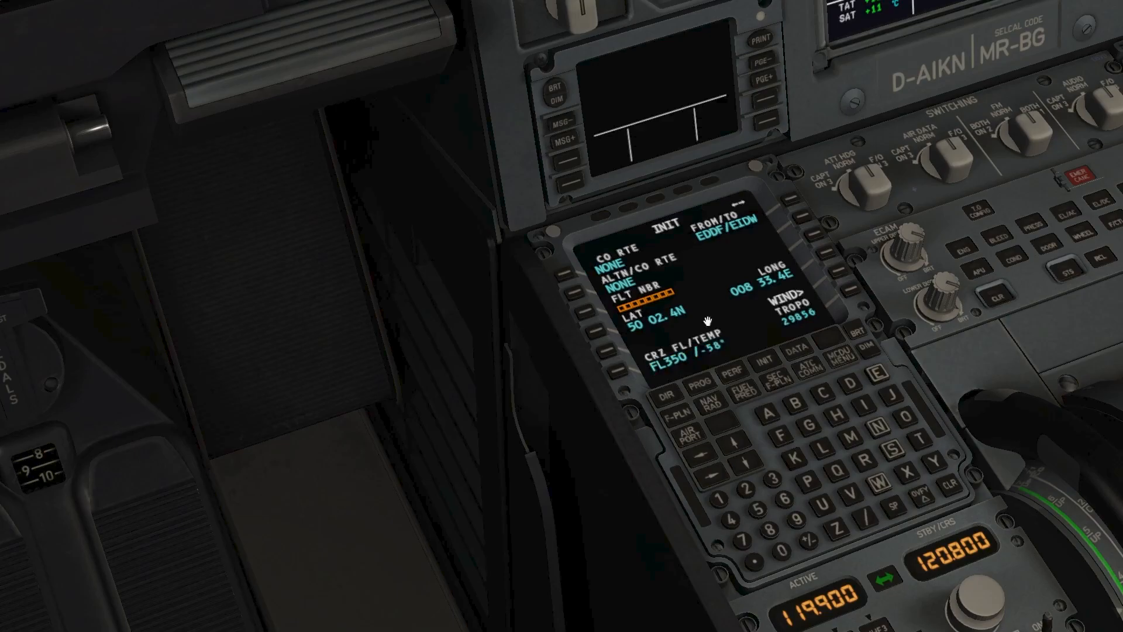
pyautogui.moveTo(815, 283)
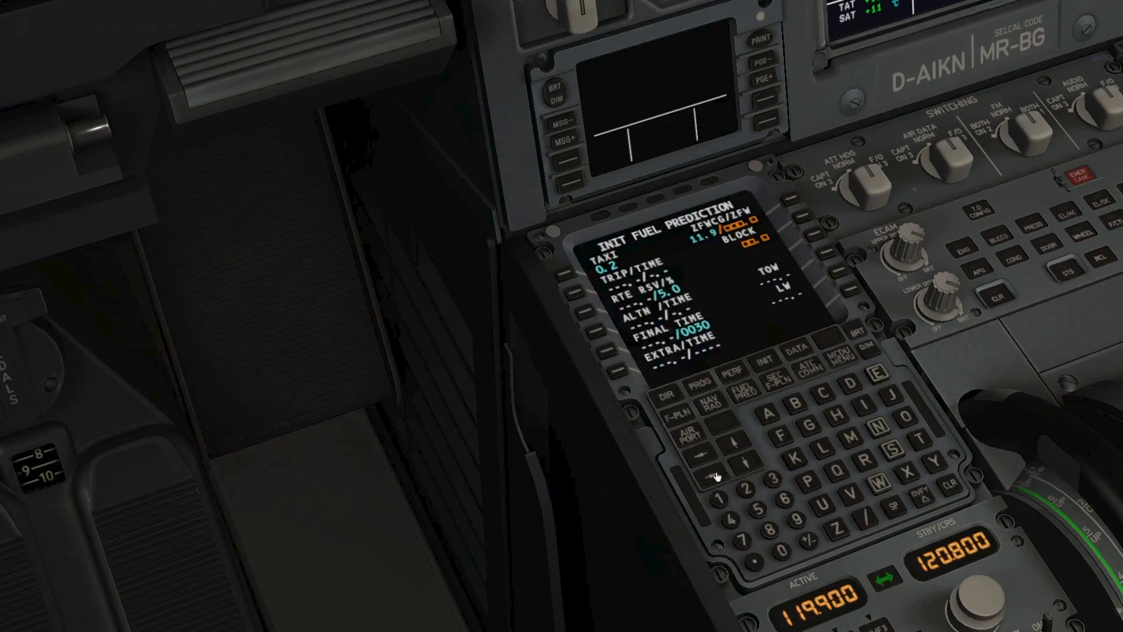
pyautogui.moveTo(731, 321)
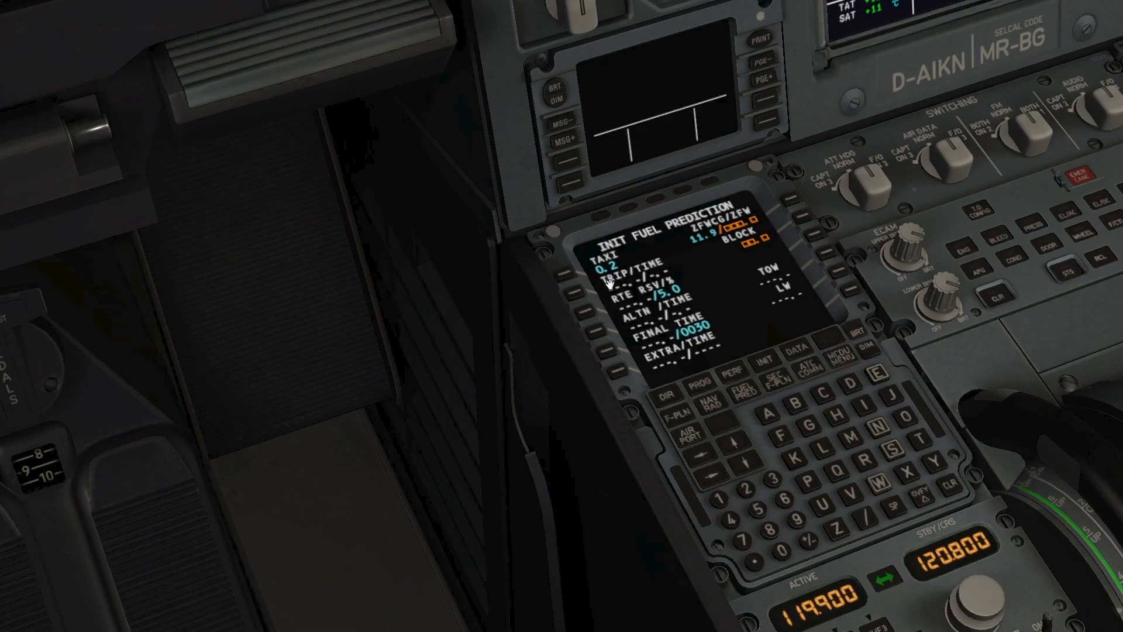
pyautogui.moveTo(600, 298)
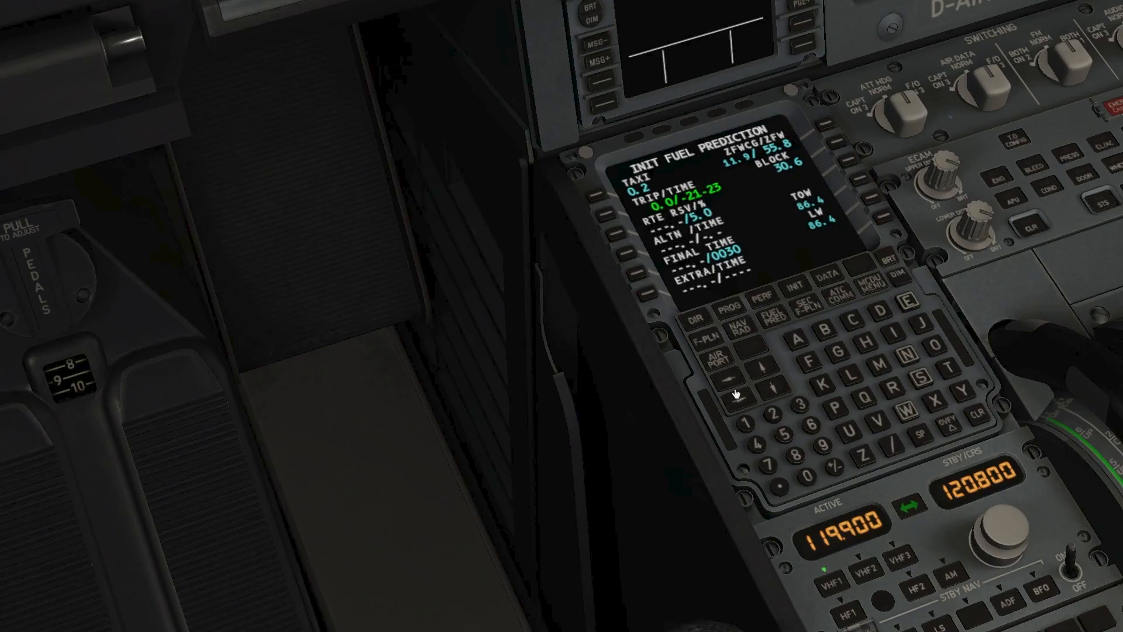
pyautogui.moveTo(800, 311)
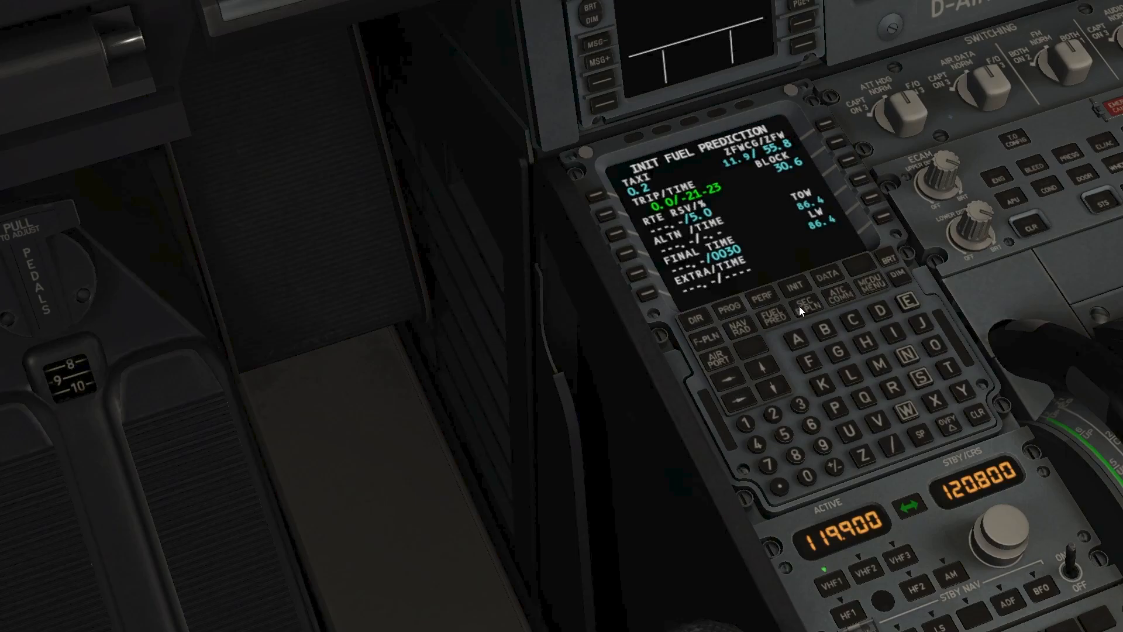
pyautogui.moveTo(845, 300)
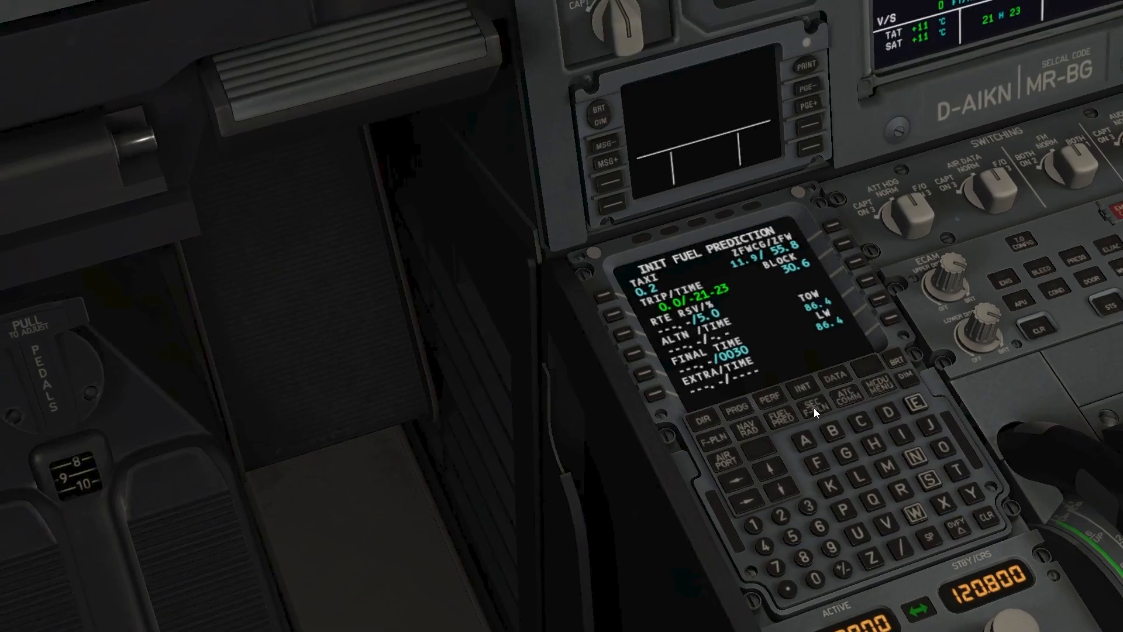
pyautogui.moveTo(871, 395)
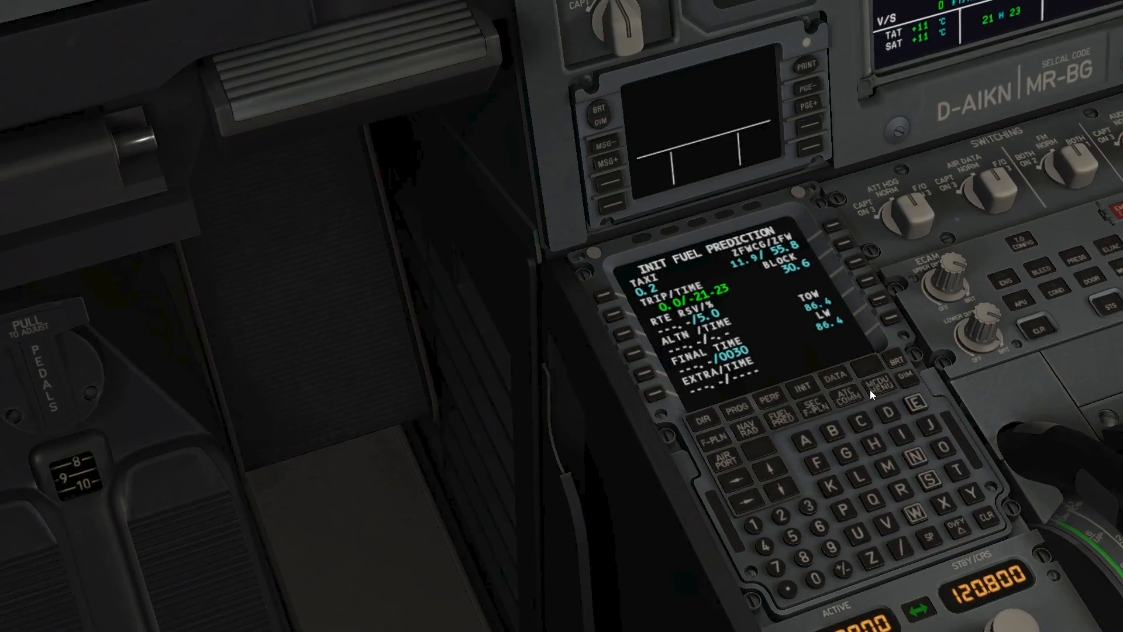
pyautogui.moveTo(807, 390)
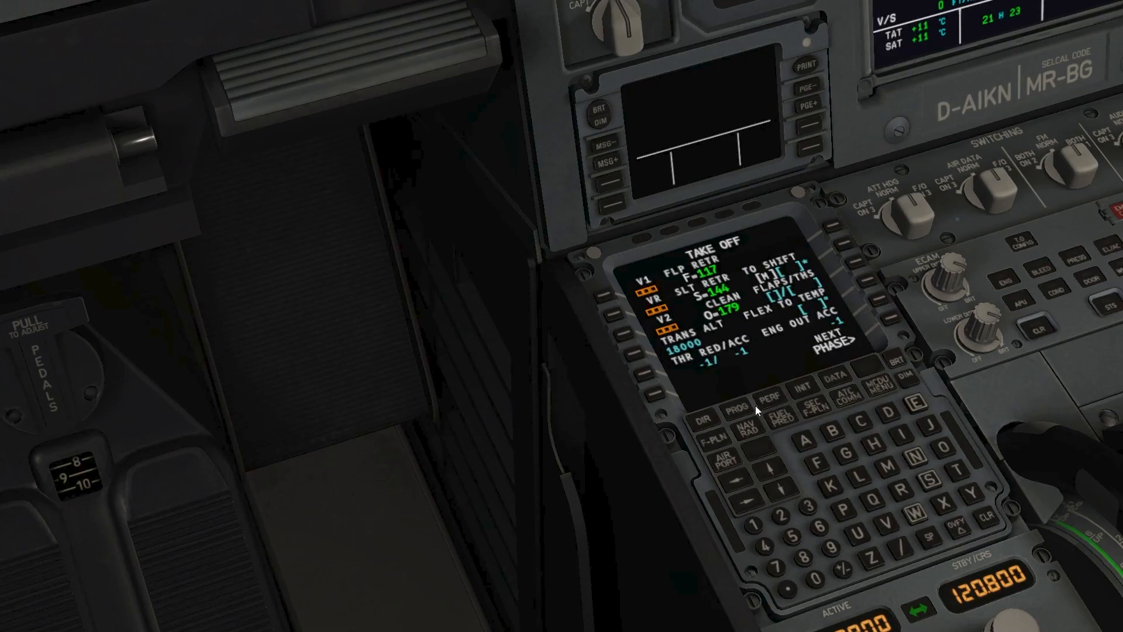
pyautogui.moveTo(773, 558)
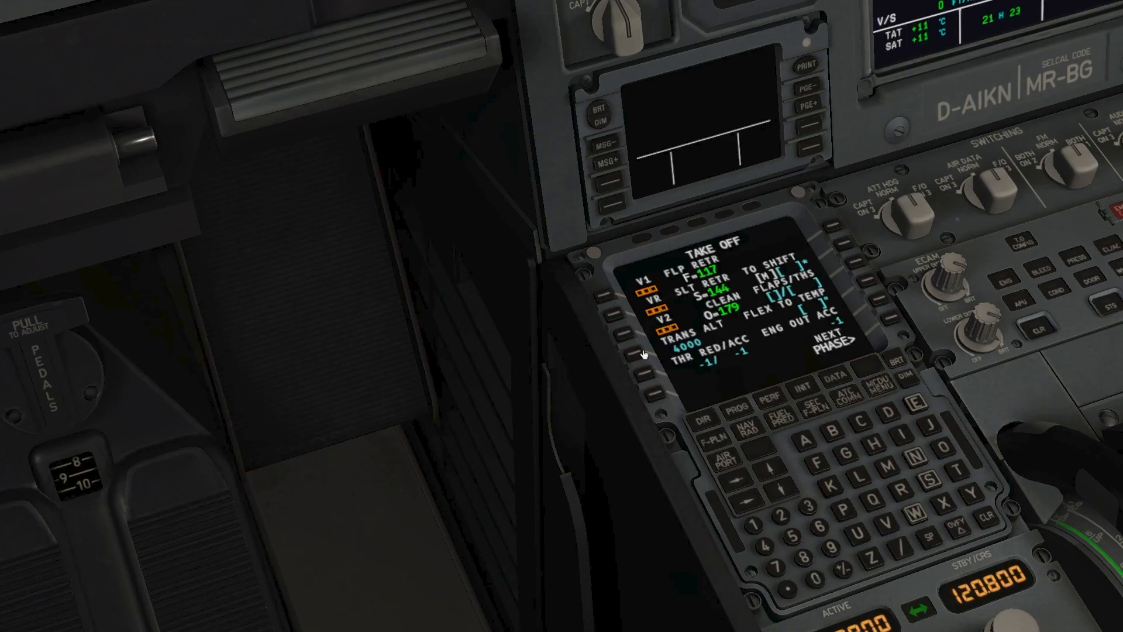
pyautogui.moveTo(626, 449)
pyautogui.write('1')
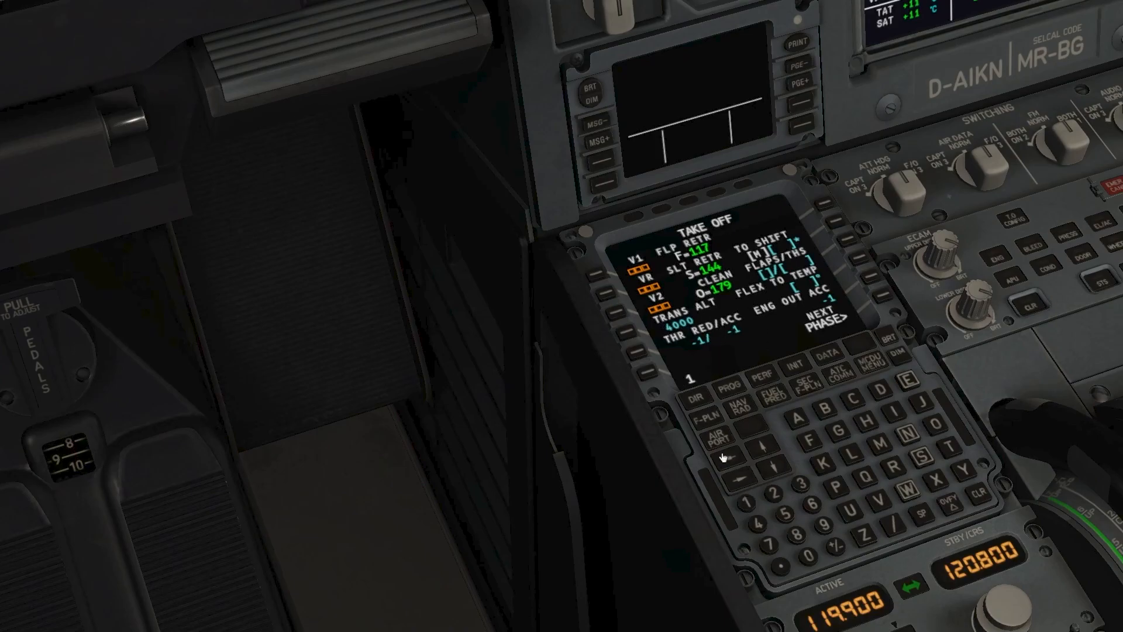
pyautogui.moveTo(886, 522)
pyautogui.write('/0.4DN')
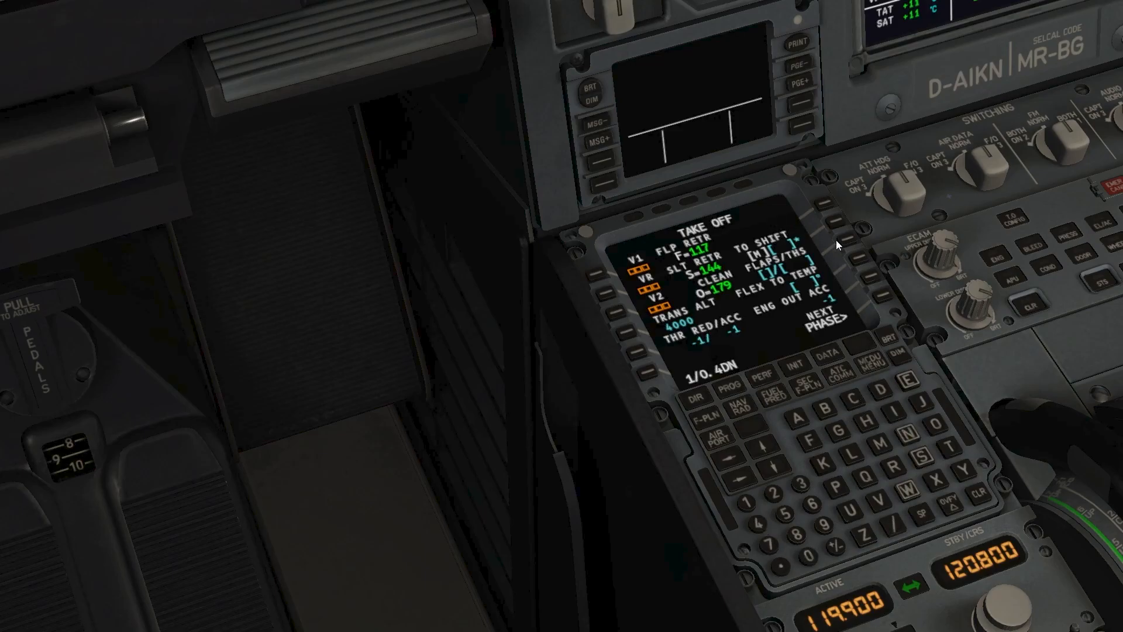
pyautogui.moveTo(845, 243)
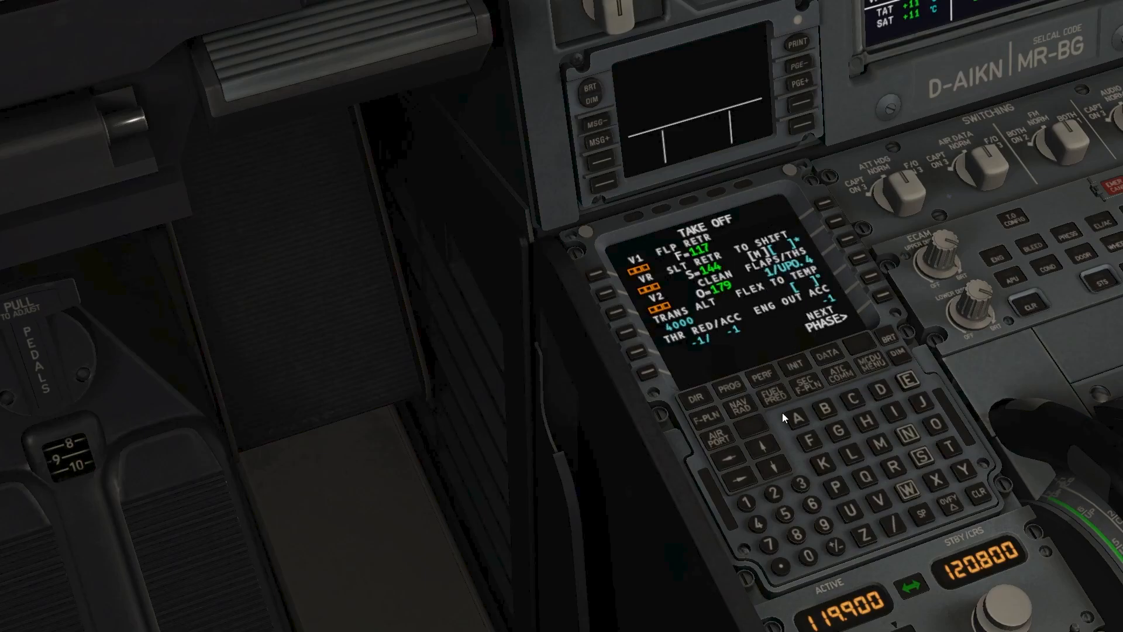
# Enter 65 as the flex takeoff temperature on PERF TAKE OFF.
pyautogui.click(804, 501)
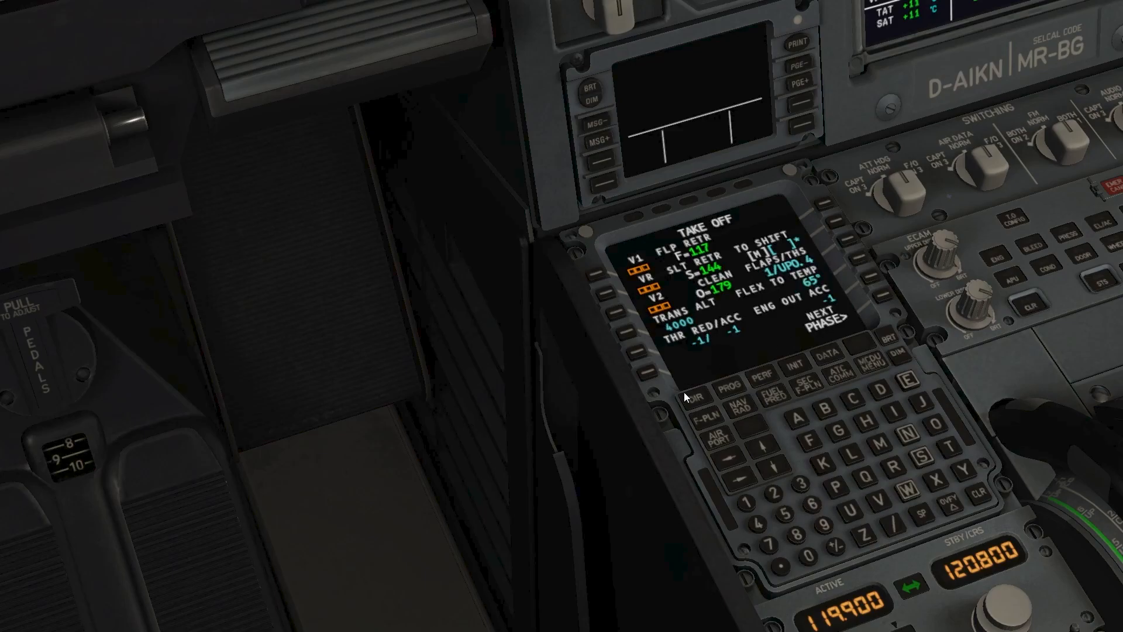
pyautogui.moveTo(724, 338)
pyautogui.write('2000')
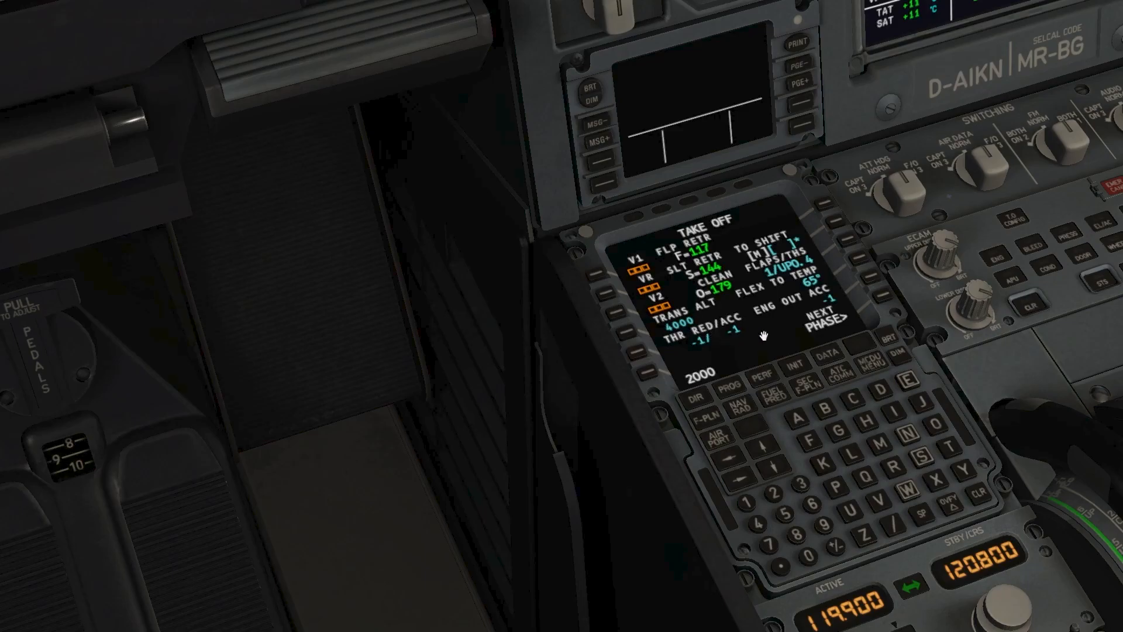
pyautogui.moveTo(955, 482)
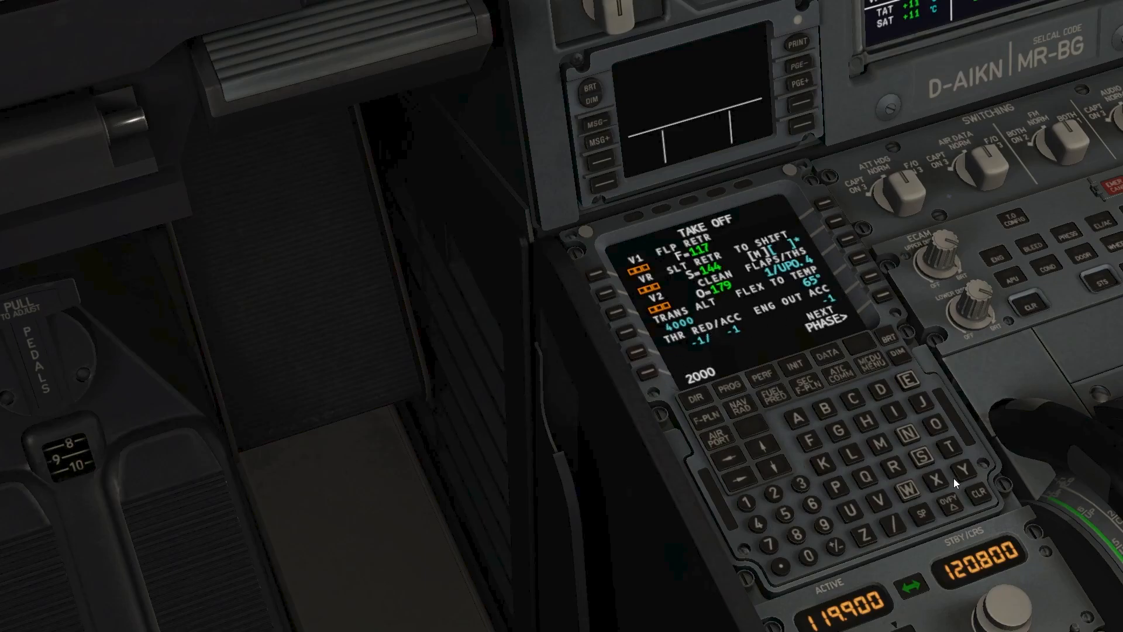
pyautogui.moveTo(680, 500)
pyautogui.write('1500/1500')
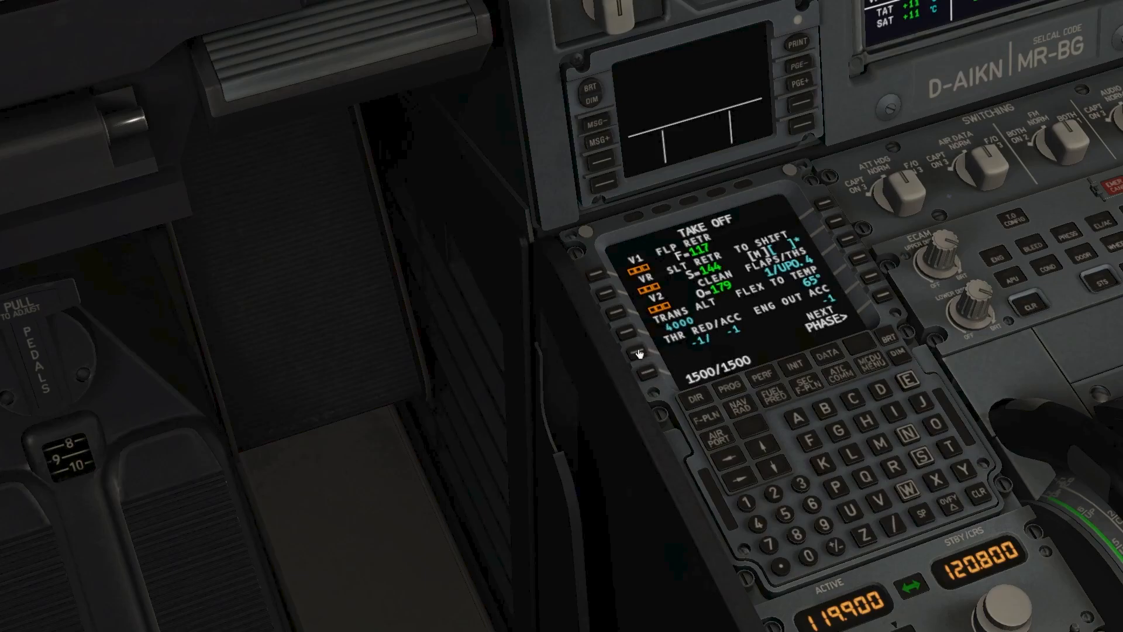
pyautogui.moveTo(1027, 521)
pyautogui.write('0')
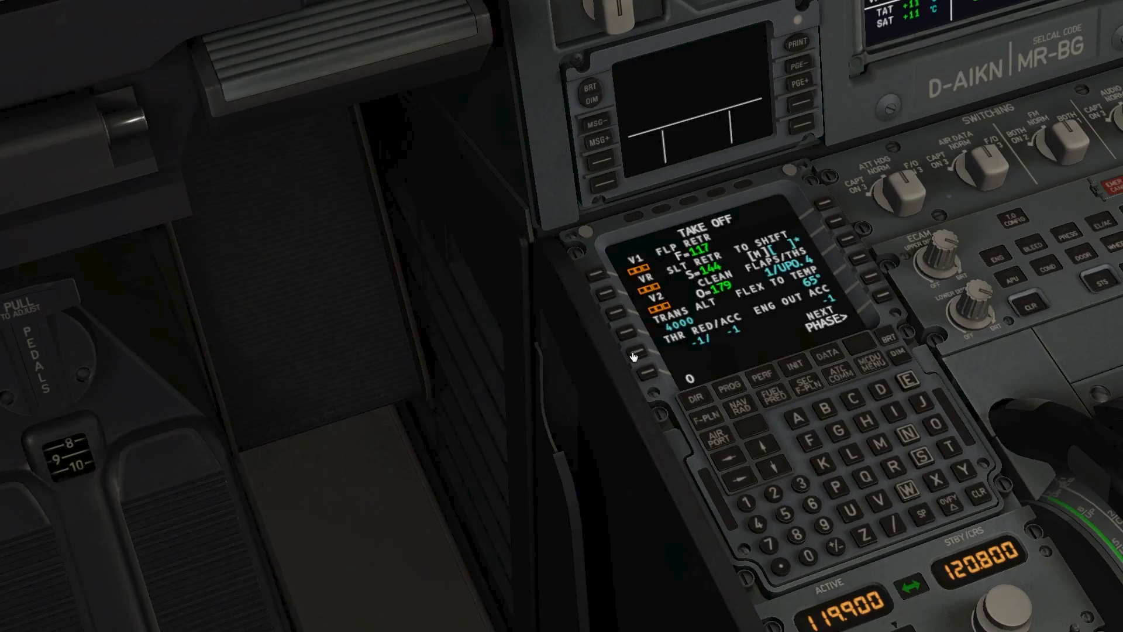
# Insert takeoff speeds V1 130, VR 135, V2 135 and advance to the climb page.
pyautogui.click(886, 524)
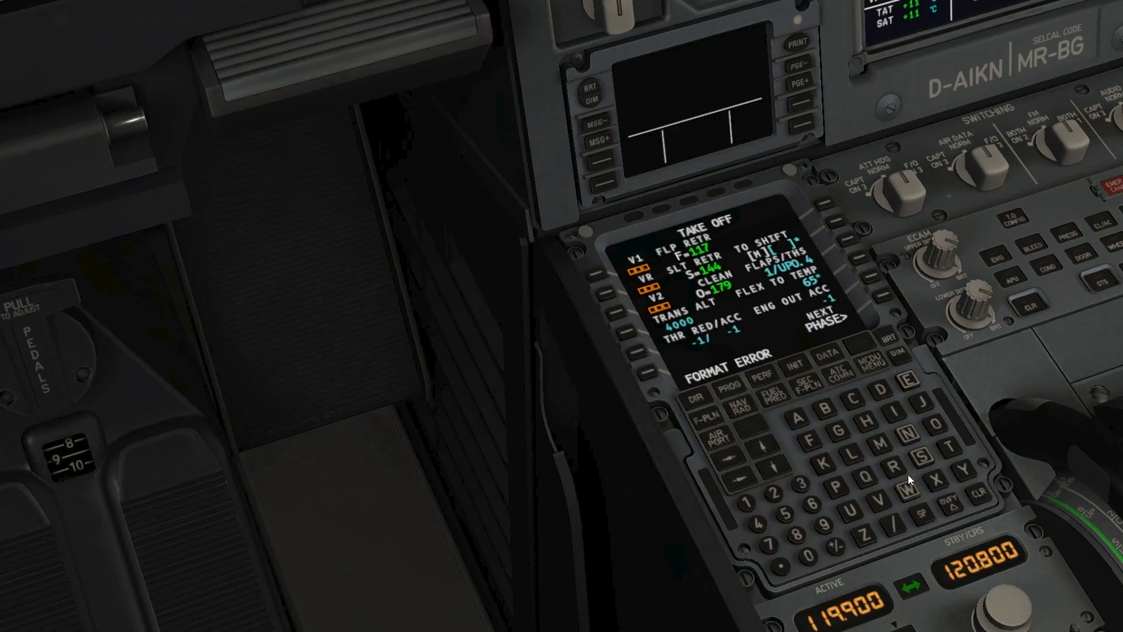
pyautogui.click(982, 495)
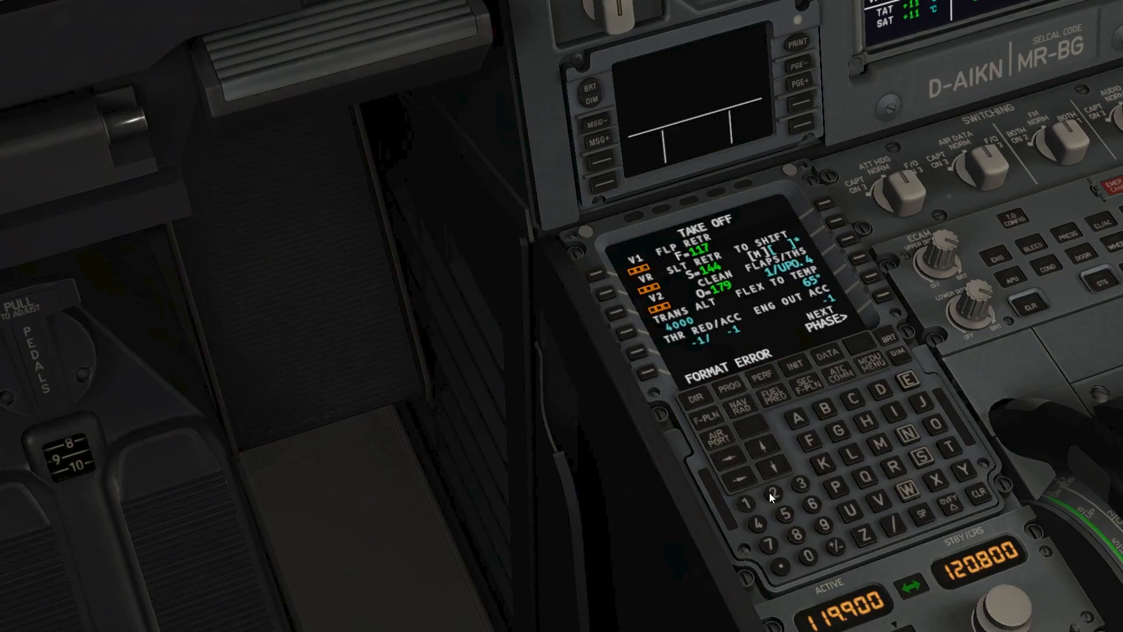
pyautogui.moveTo(590, 275)
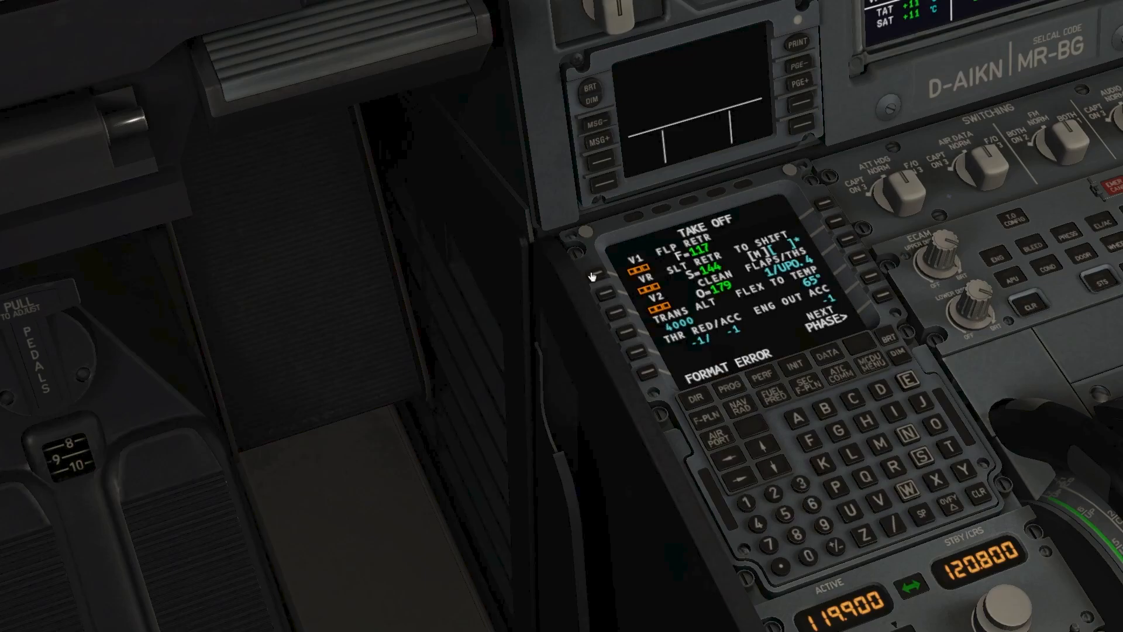
pyautogui.moveTo(980, 499)
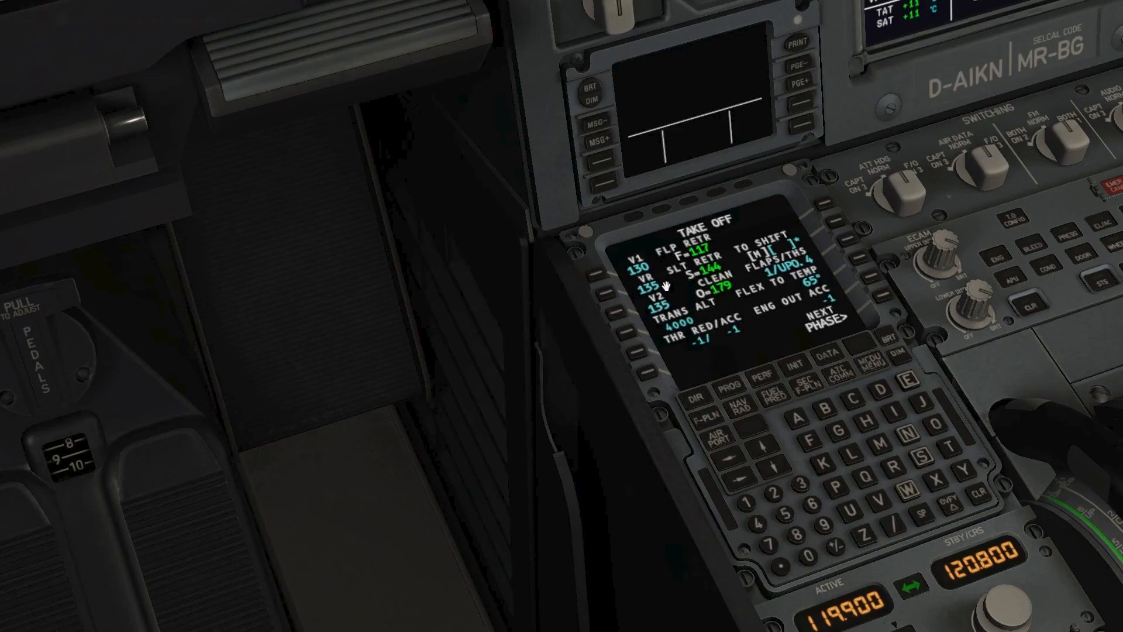
pyautogui.click(845, 320)
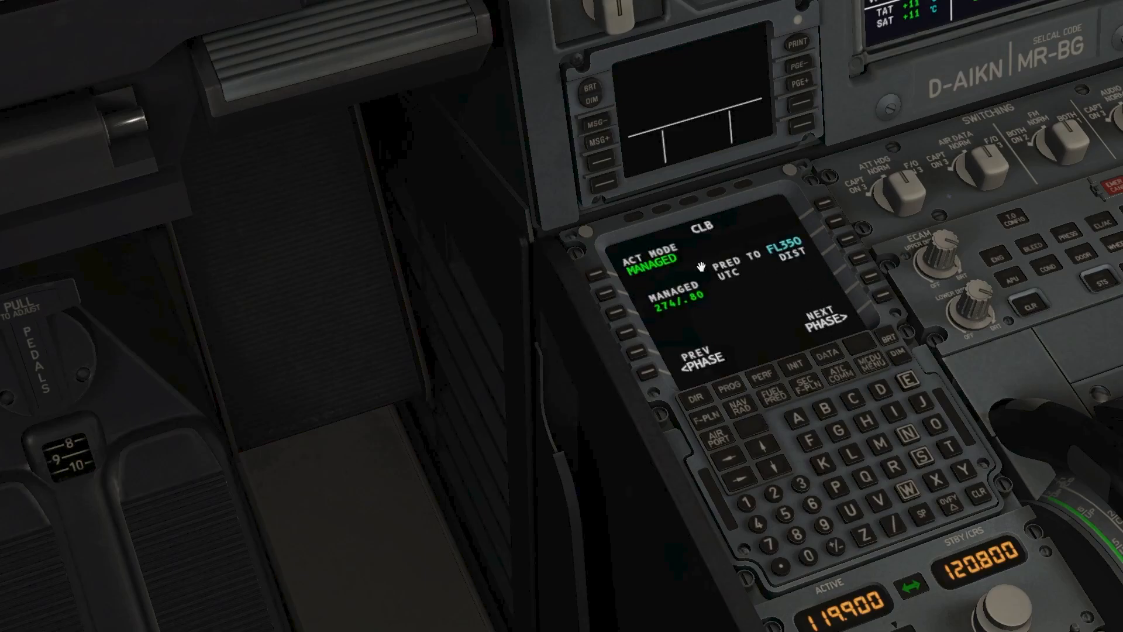
pyautogui.moveTo(786, 267)
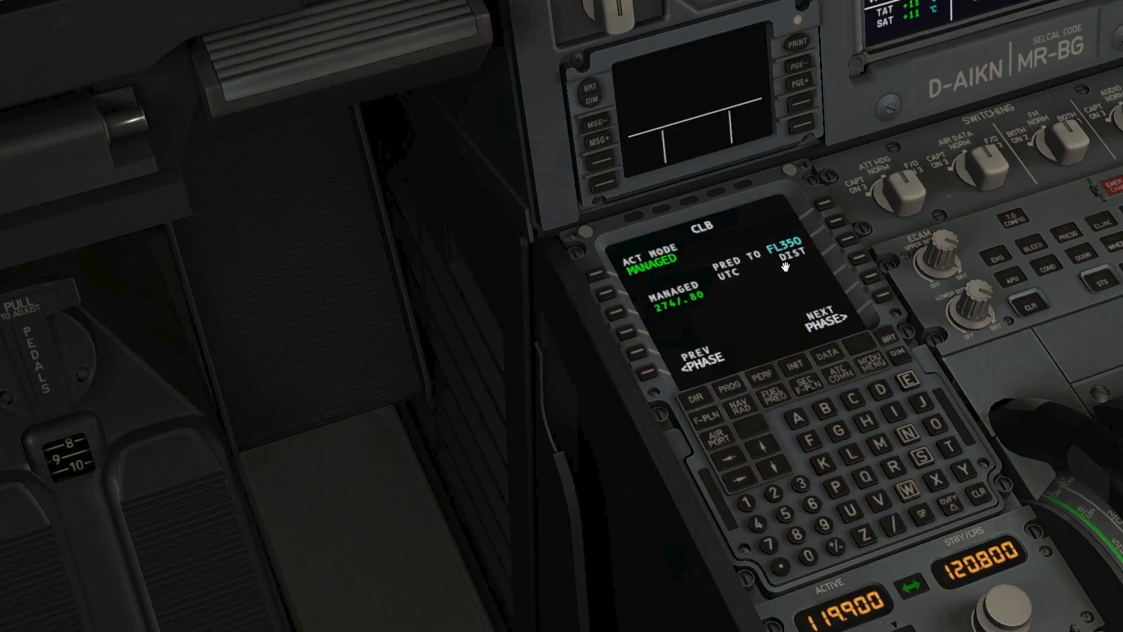
# Advance PERF to the DES page showing managed descent .80/274.
pyautogui.click(835, 314)
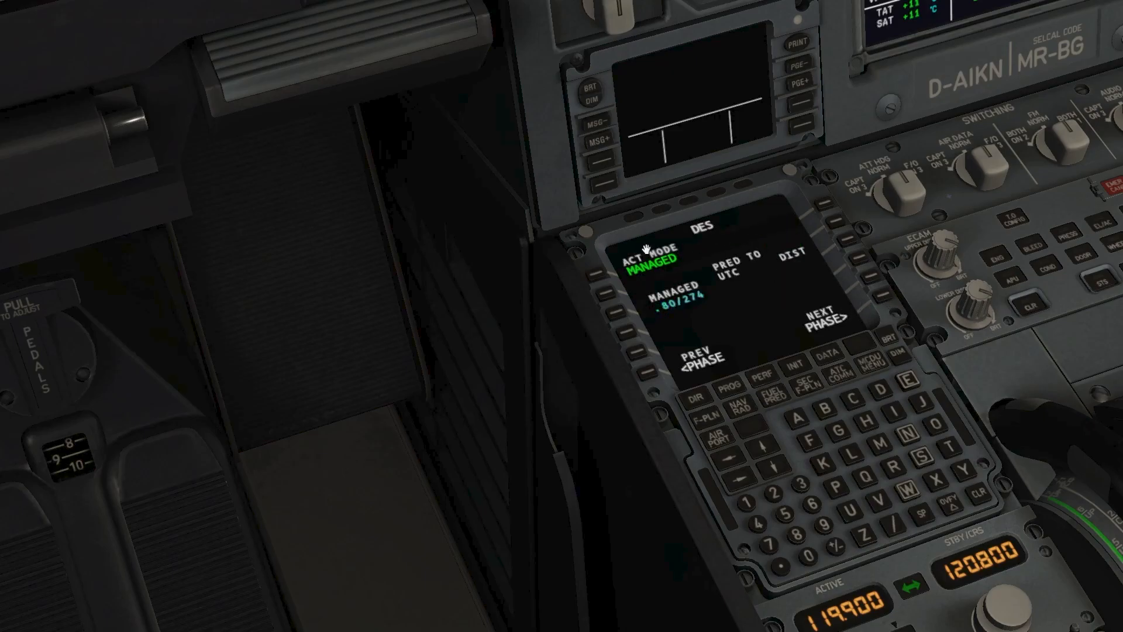
pyautogui.moveTo(888, 304)
pyautogui.write('1011')
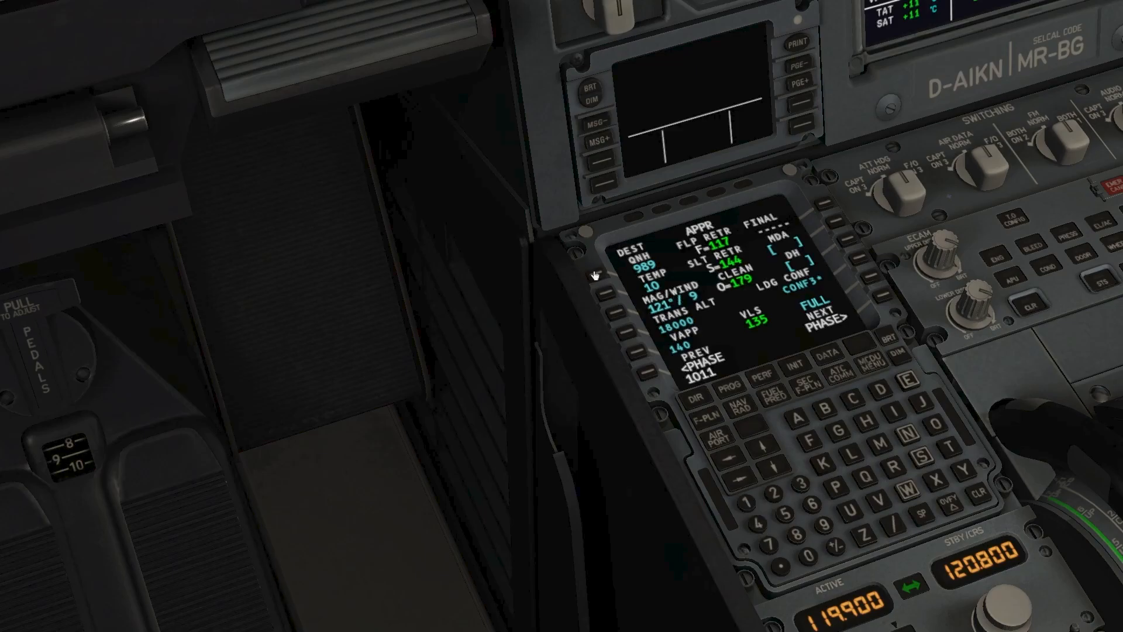
pyautogui.moveTo(988, 500)
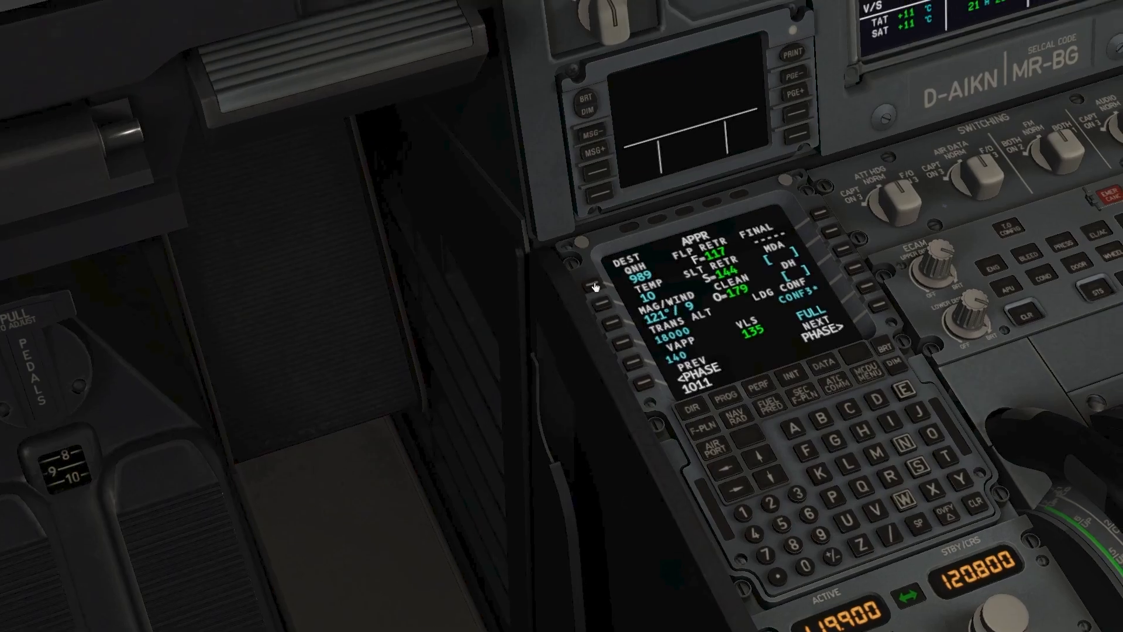
pyautogui.moveTo(944, 533)
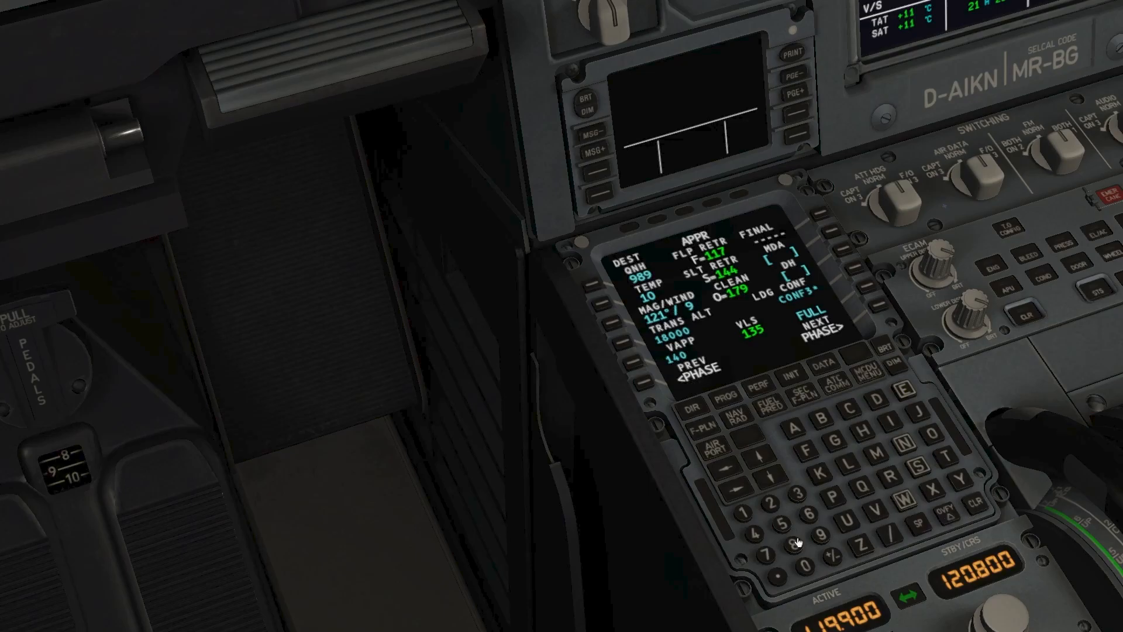
# Correct the wind entry, set MDA 500 on PERF APPR, and show the progress page.
pyautogui.click(803, 518)
pyautogui.write('112/5')
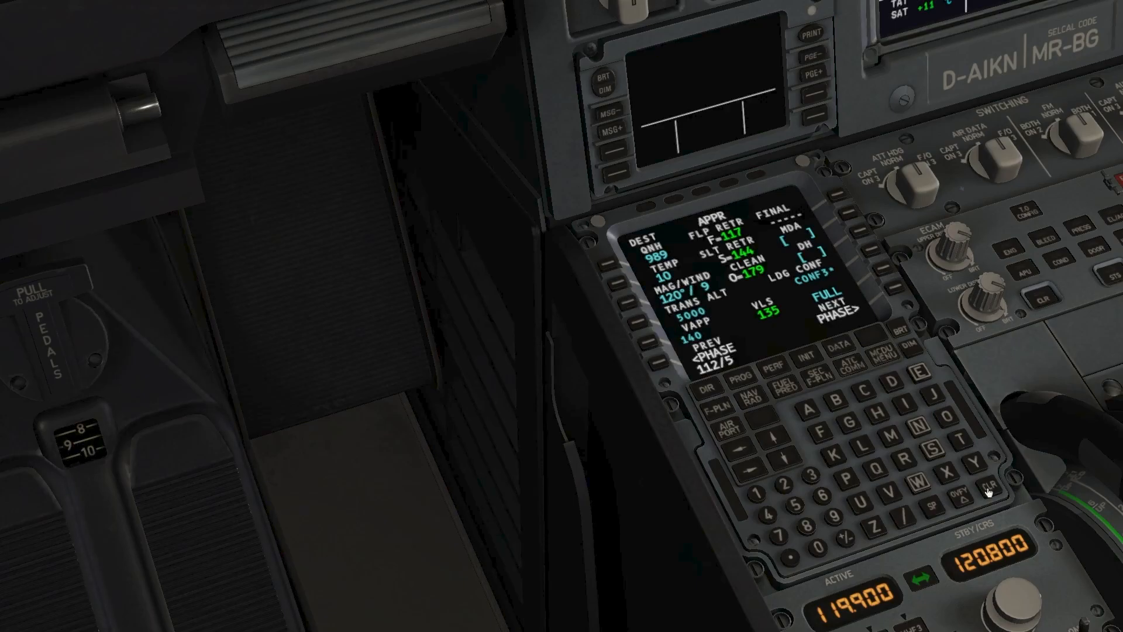
pyautogui.click(991, 494)
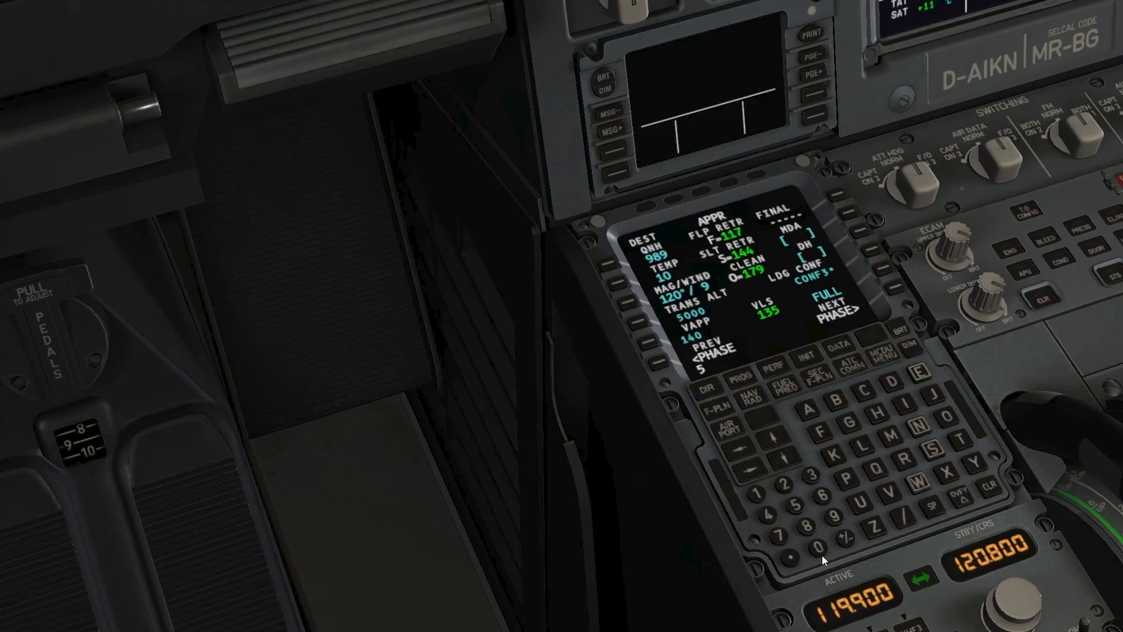
pyautogui.click(831, 236)
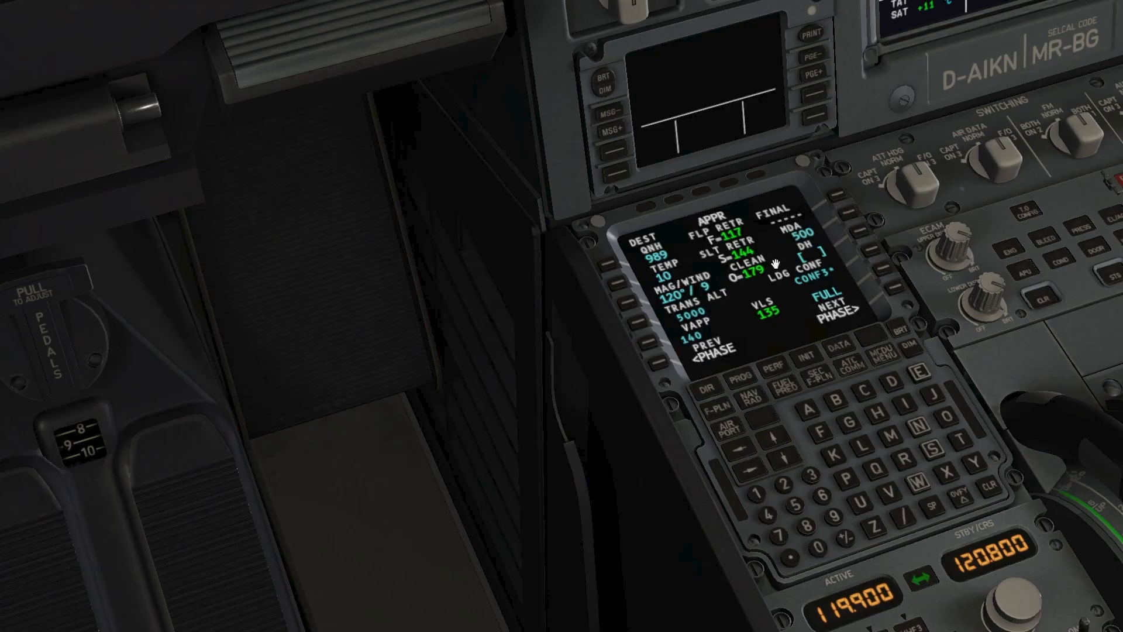
pyautogui.moveTo(799, 337)
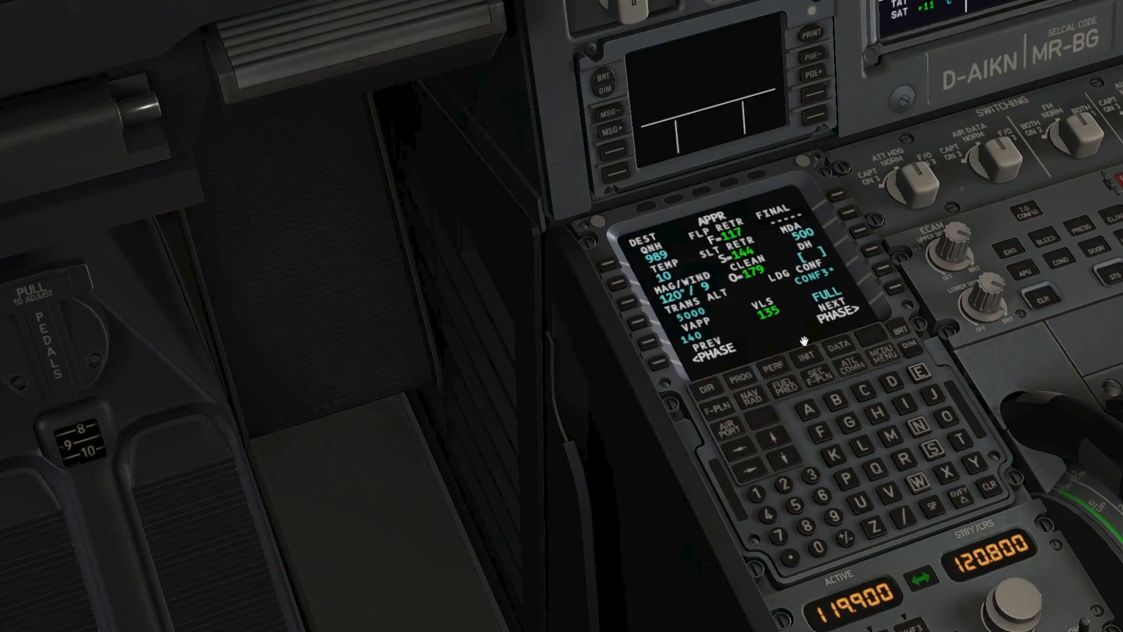
pyautogui.click(836, 304)
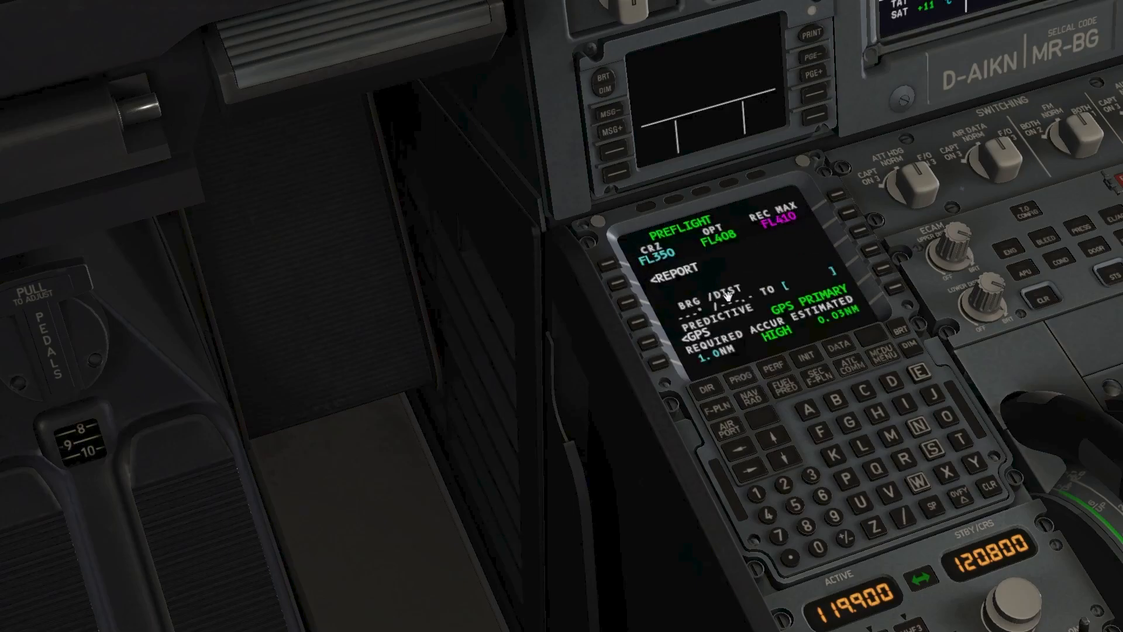
pyautogui.moveTo(896, 384)
pyautogui.write('EGLL')
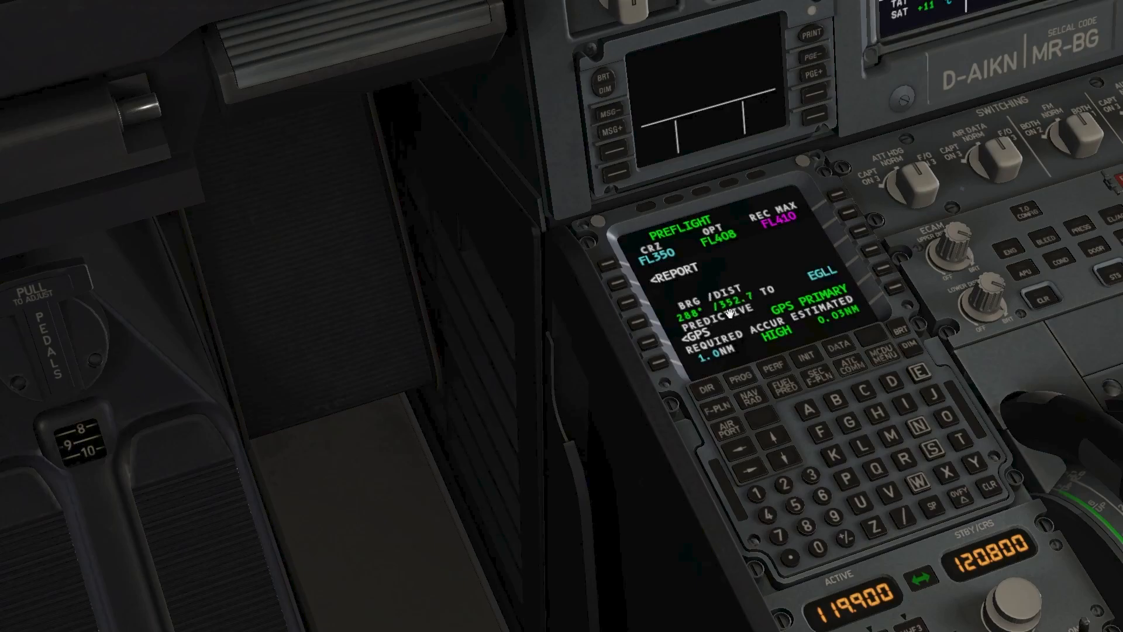
pyautogui.moveTo(660, 358)
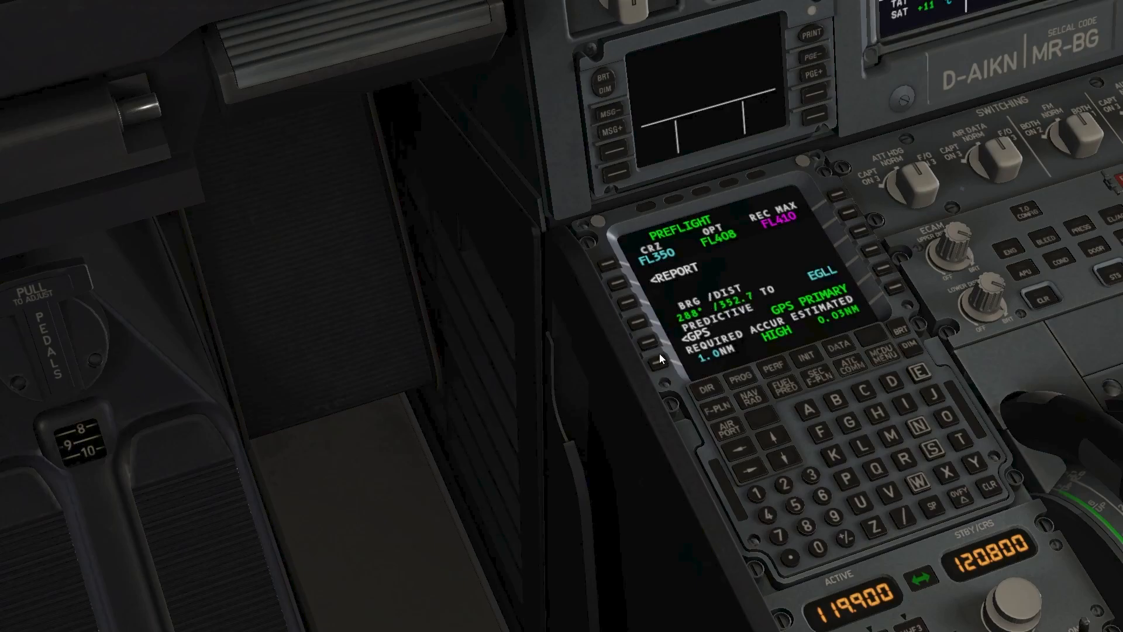
pyautogui.moveTo(612, 286)
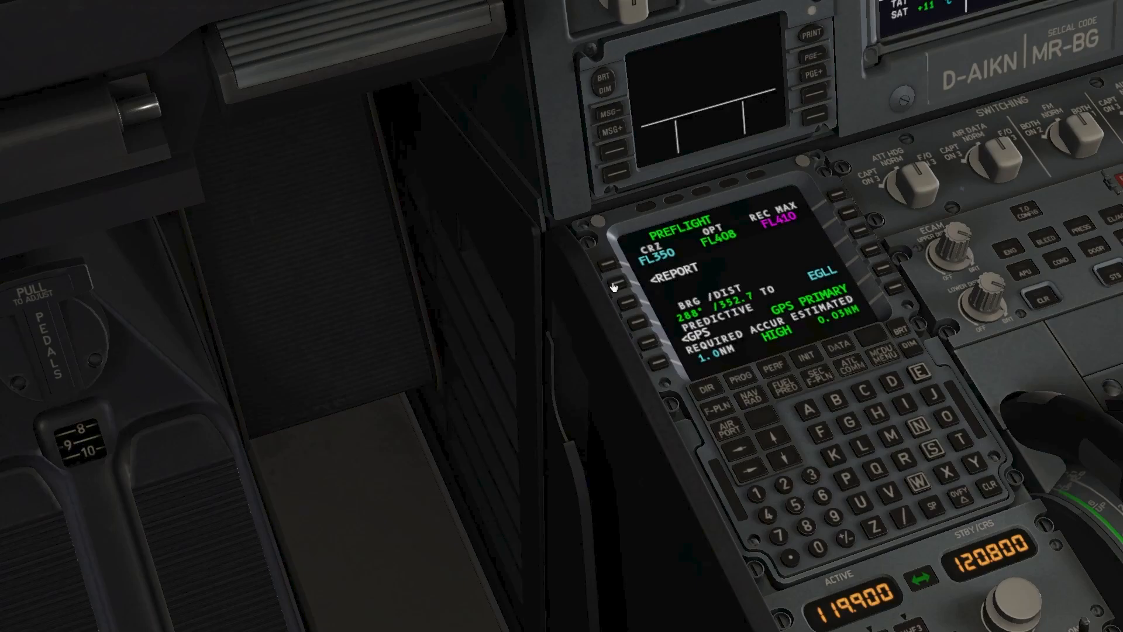
# Switch from the progress page to the DIR direct-to page.
pyautogui.click(711, 388)
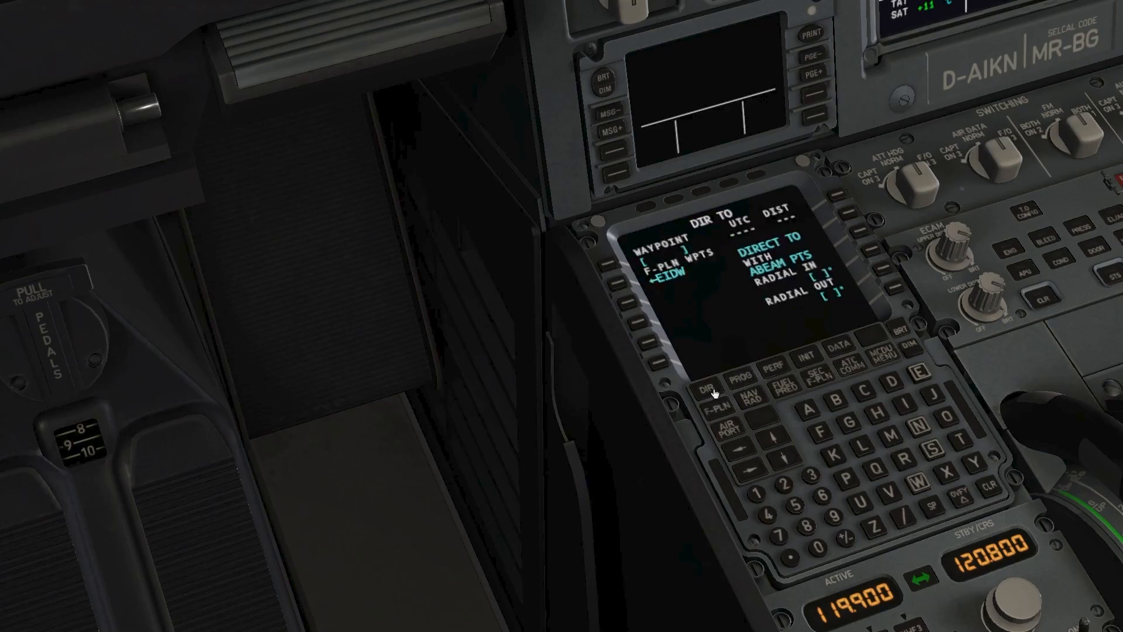
# Cycle through NAV RAD, FUEL PRED and F-PLN, then select the EDDF entry.
pyautogui.click(730, 407)
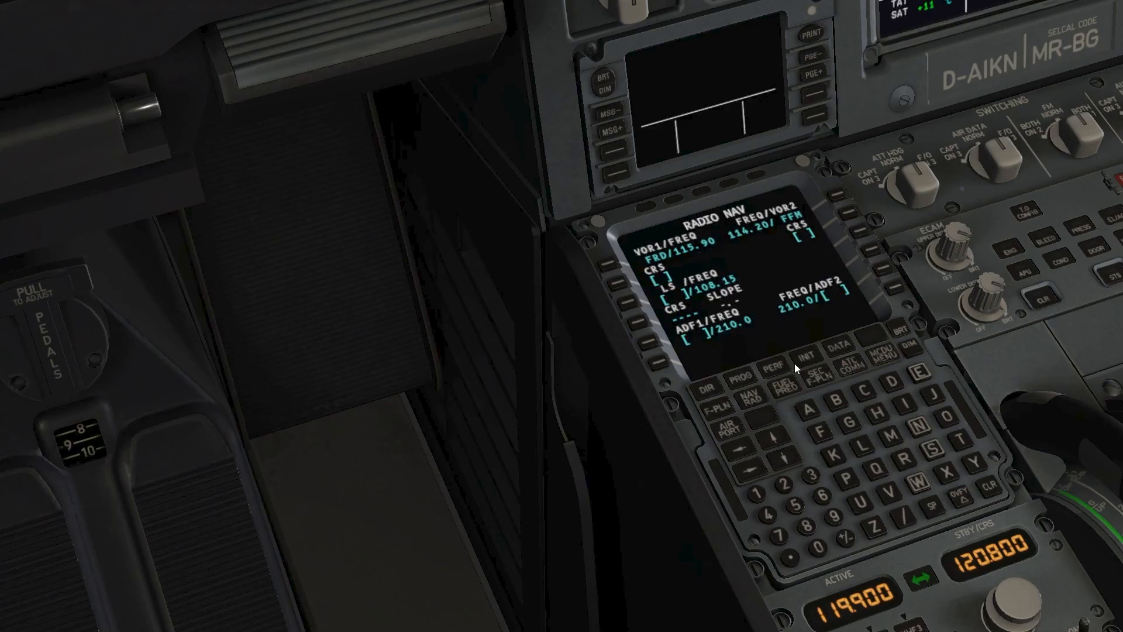
pyautogui.moveTo(693, 326)
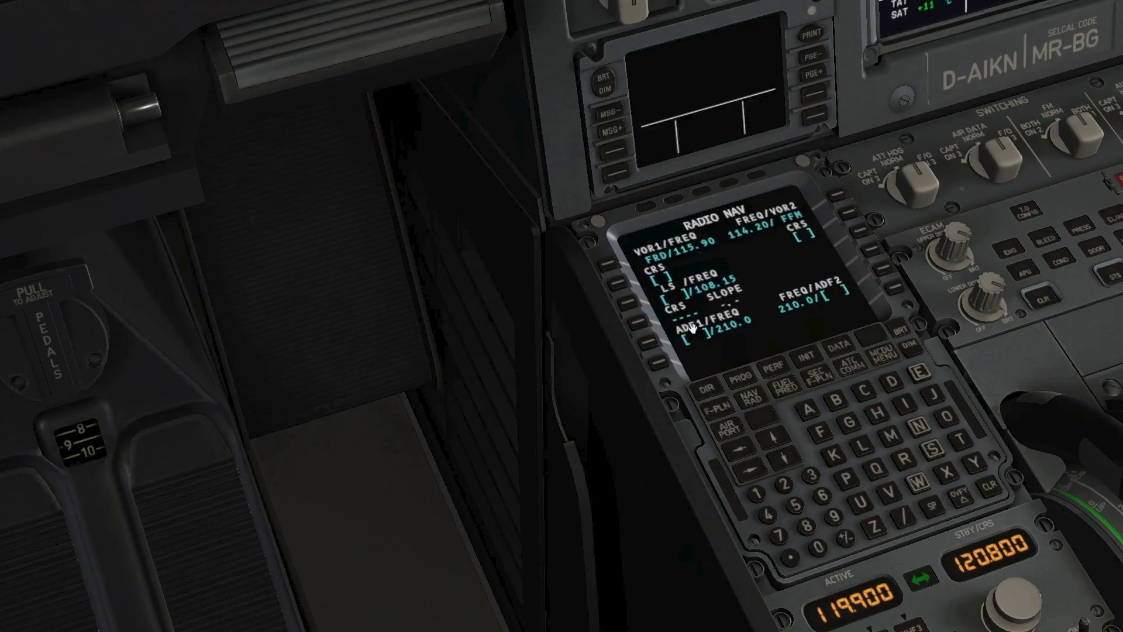
pyautogui.click(798, 372)
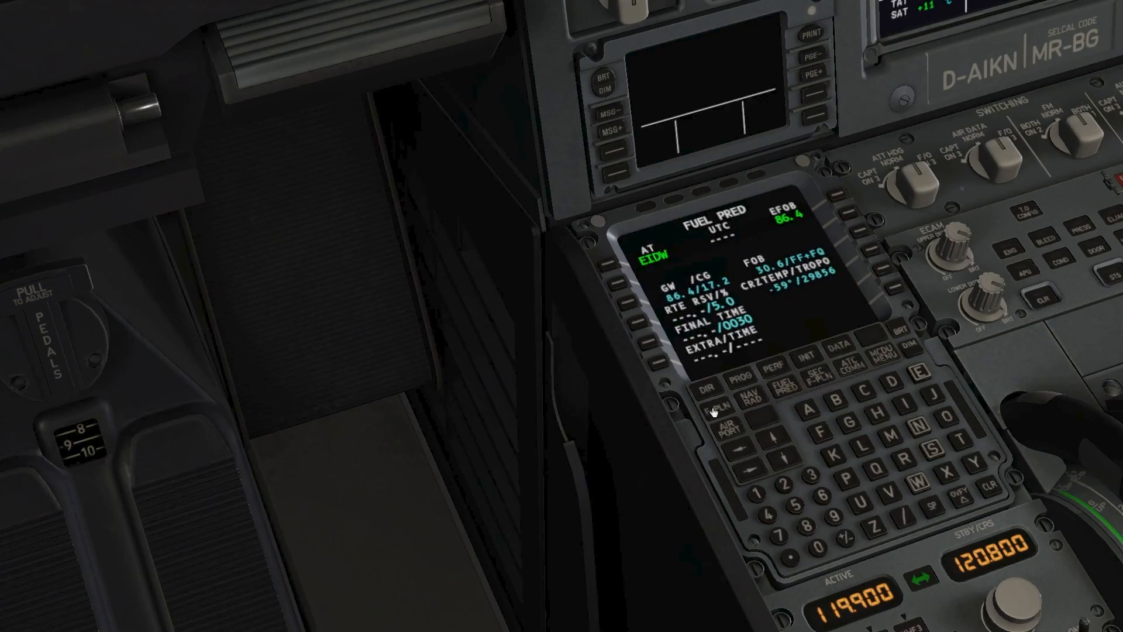
pyautogui.click(728, 394)
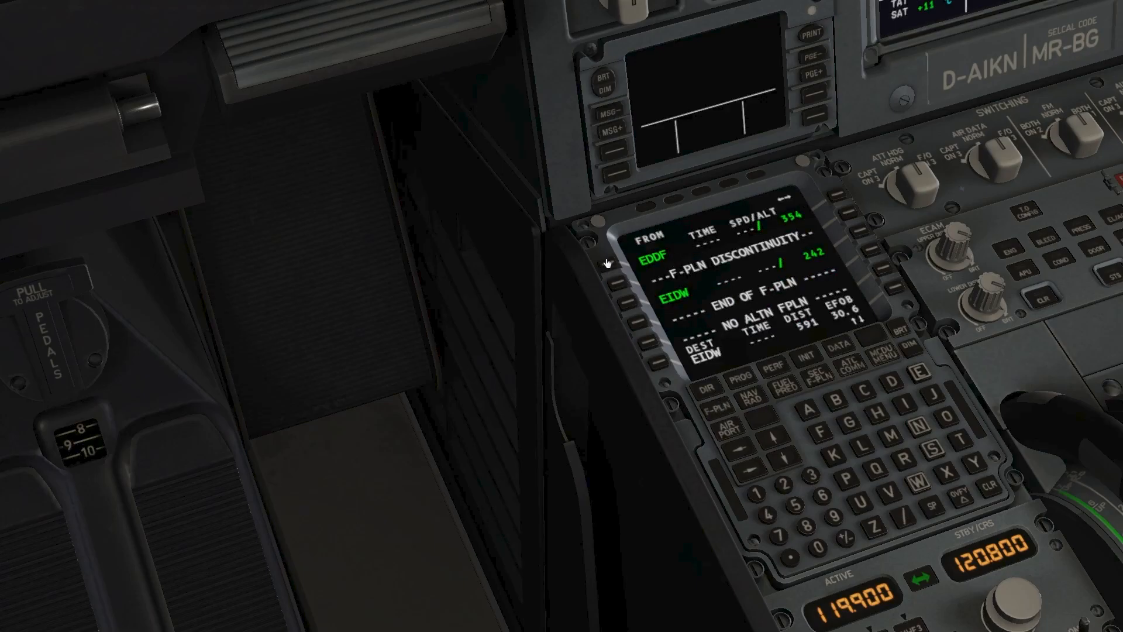
pyautogui.click(631, 234)
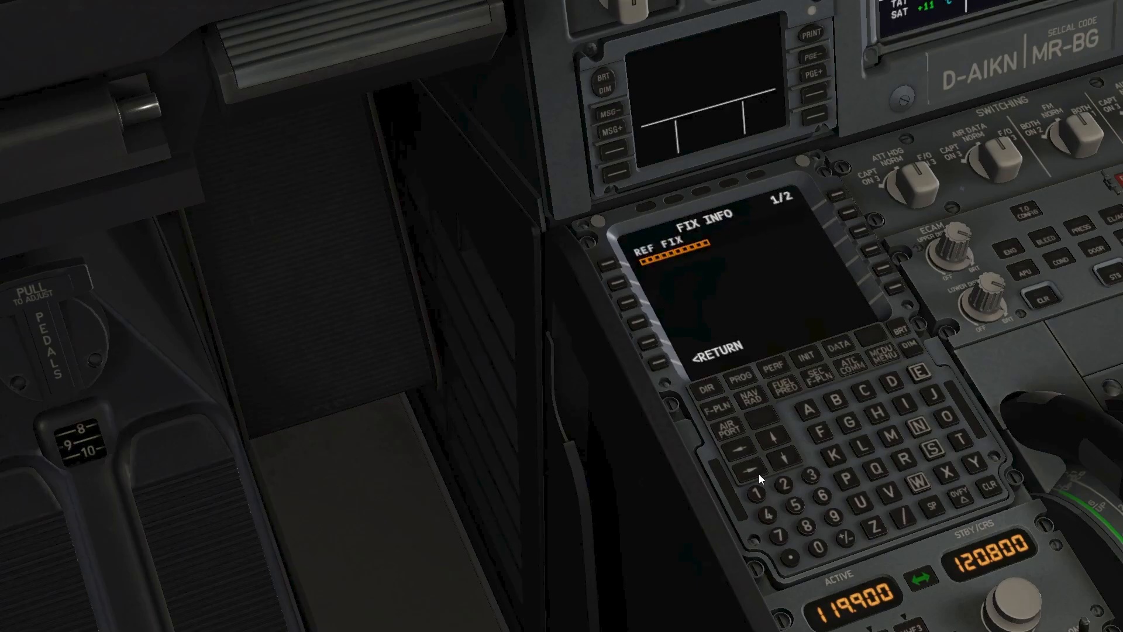
pyautogui.moveTo(781, 510)
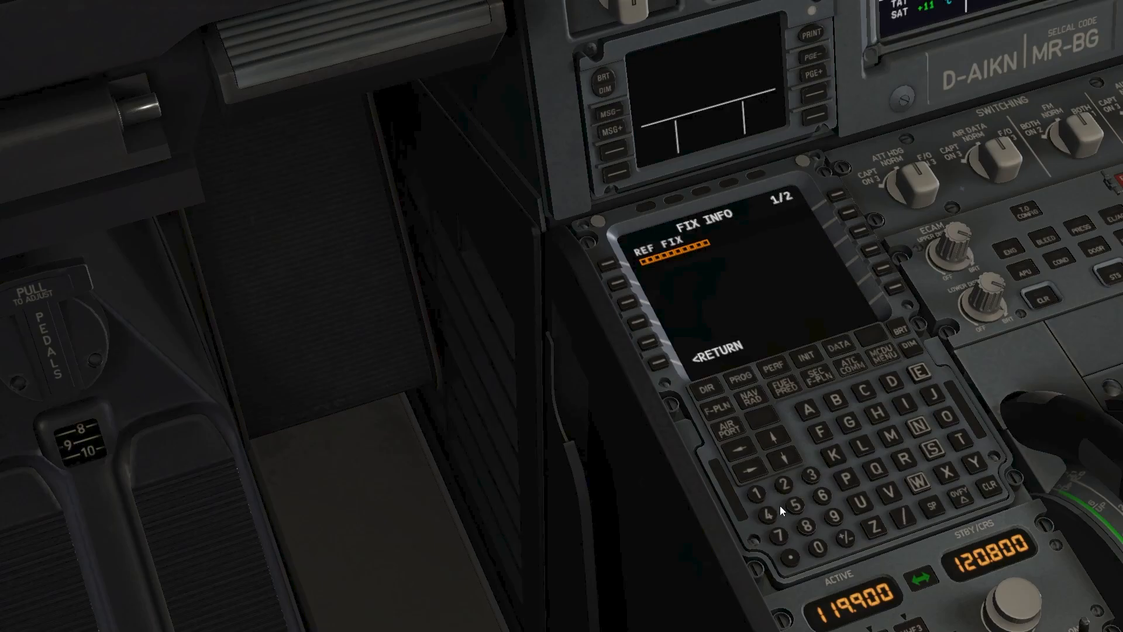
pyautogui.moveTo(915, 374)
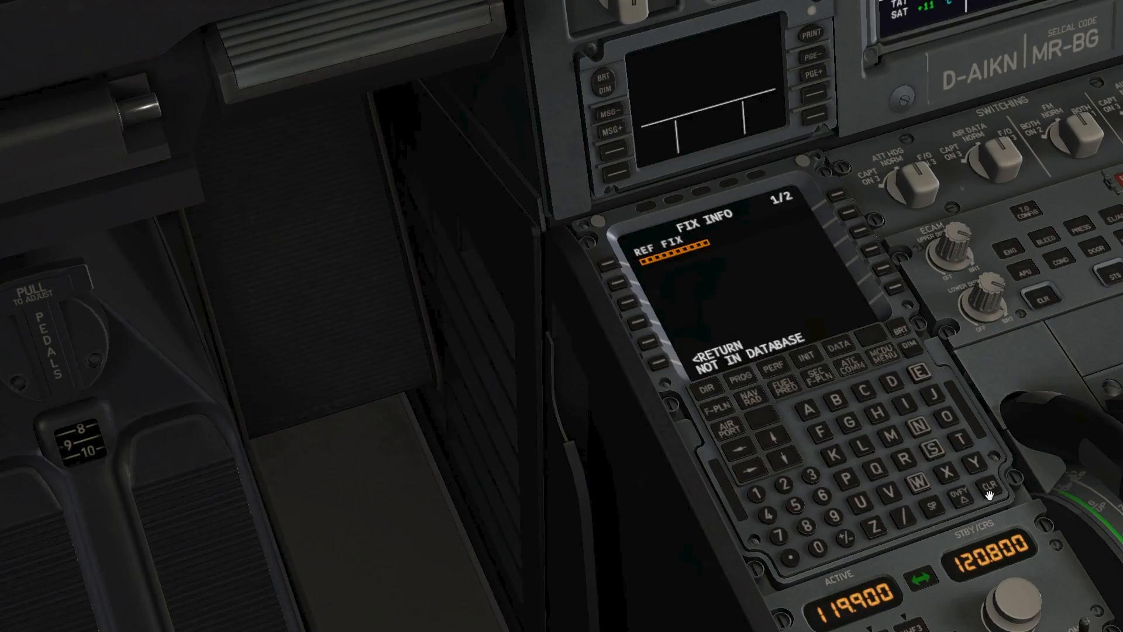
pyautogui.click(989, 489)
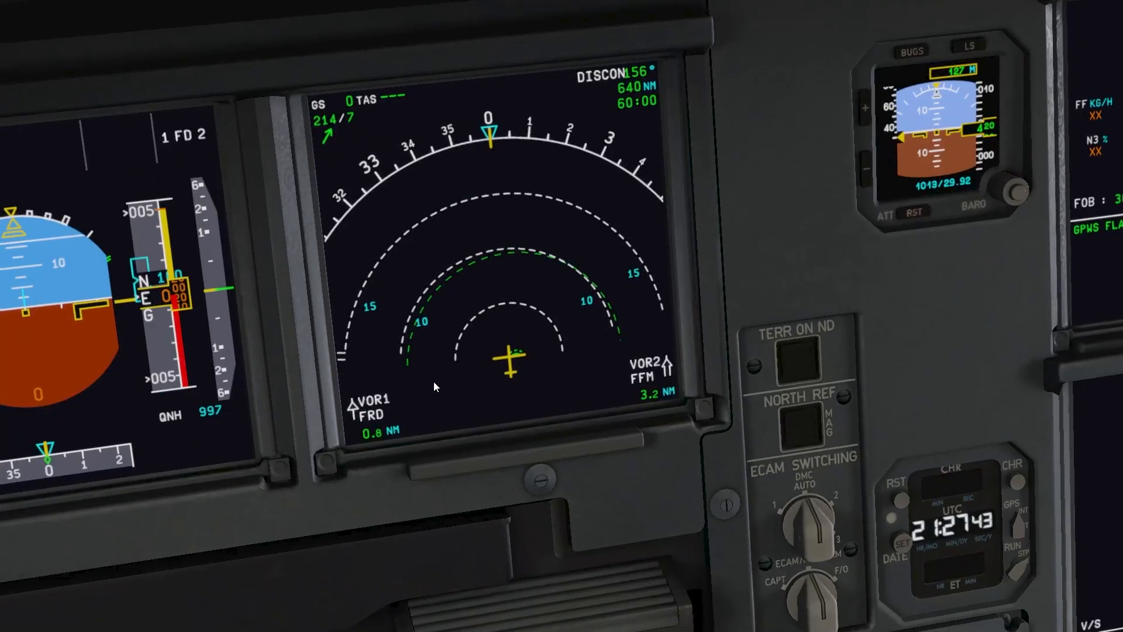
pyautogui.moveTo(523, 320)
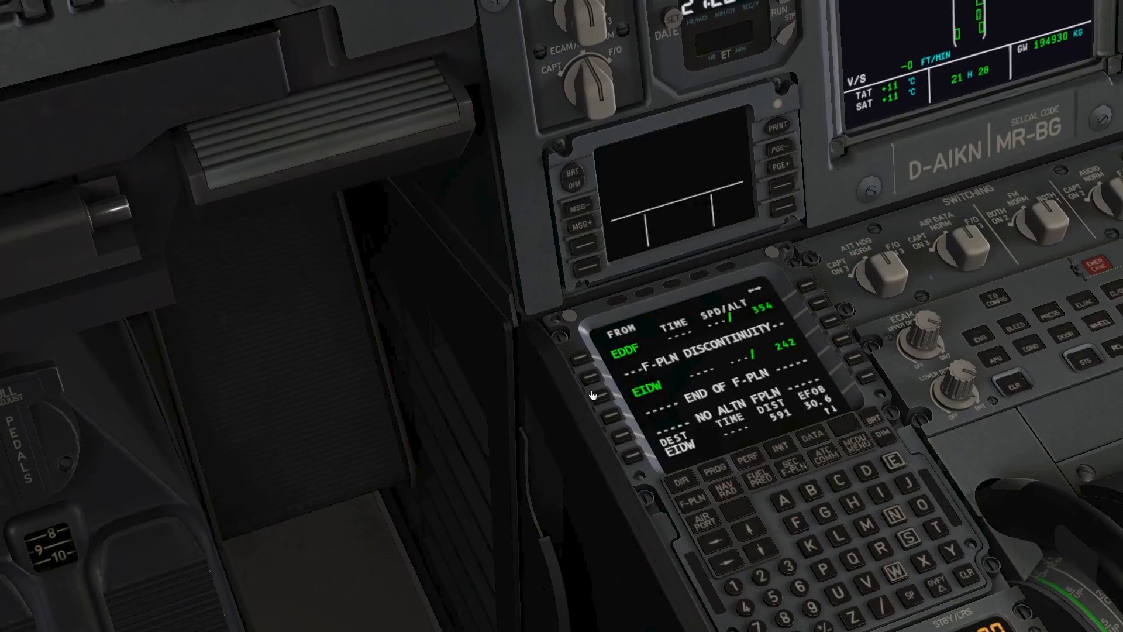
pyautogui.moveTo(603, 398)
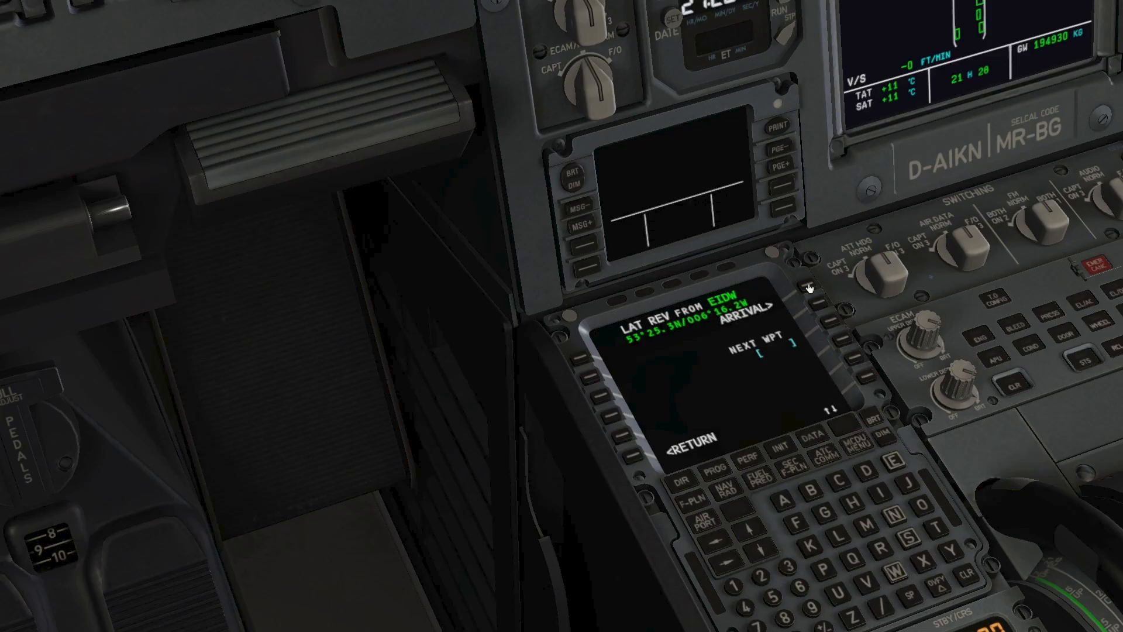
# Open the EIDW arrival list showing VDM34, ILS10R and ILS16.
pyautogui.click(772, 310)
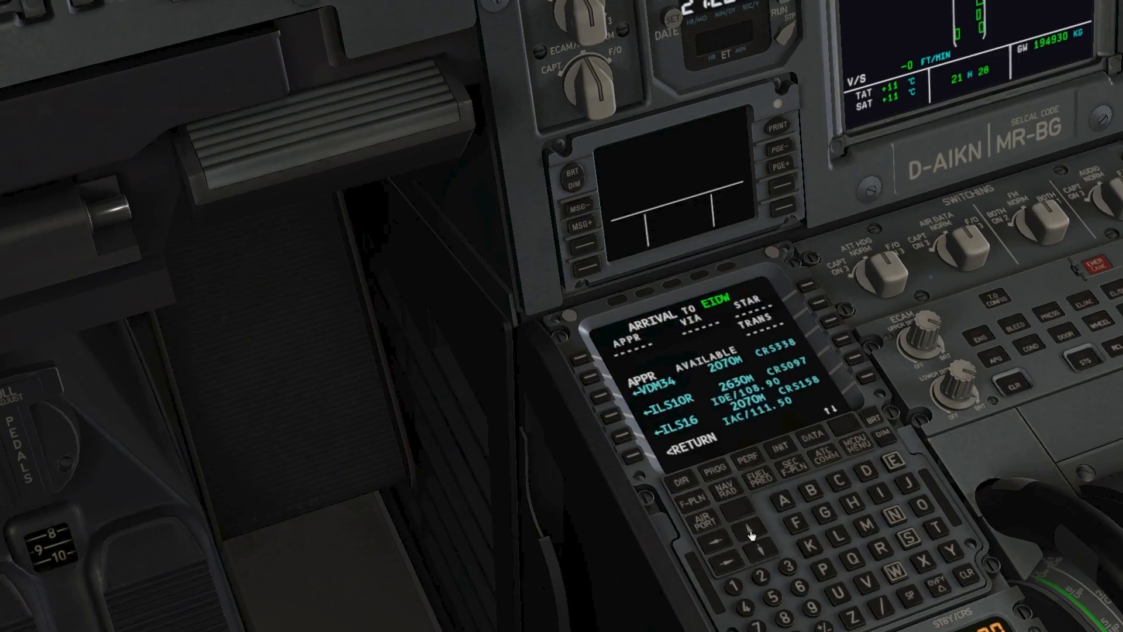
pyautogui.moveTo(615, 416)
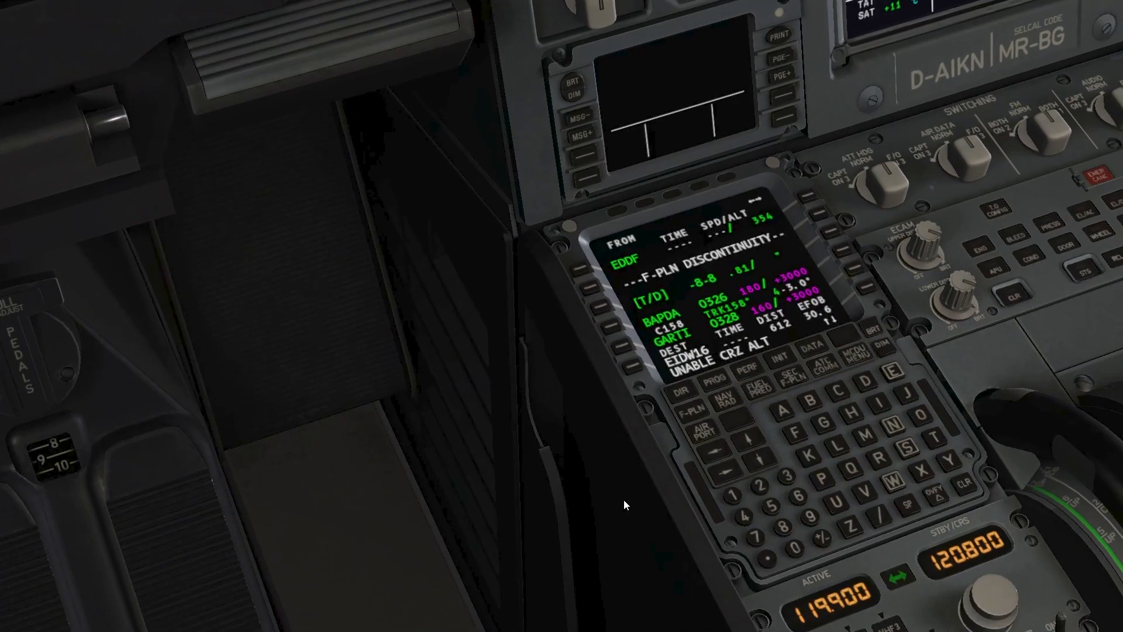
pyautogui.moveTo(636, 328)
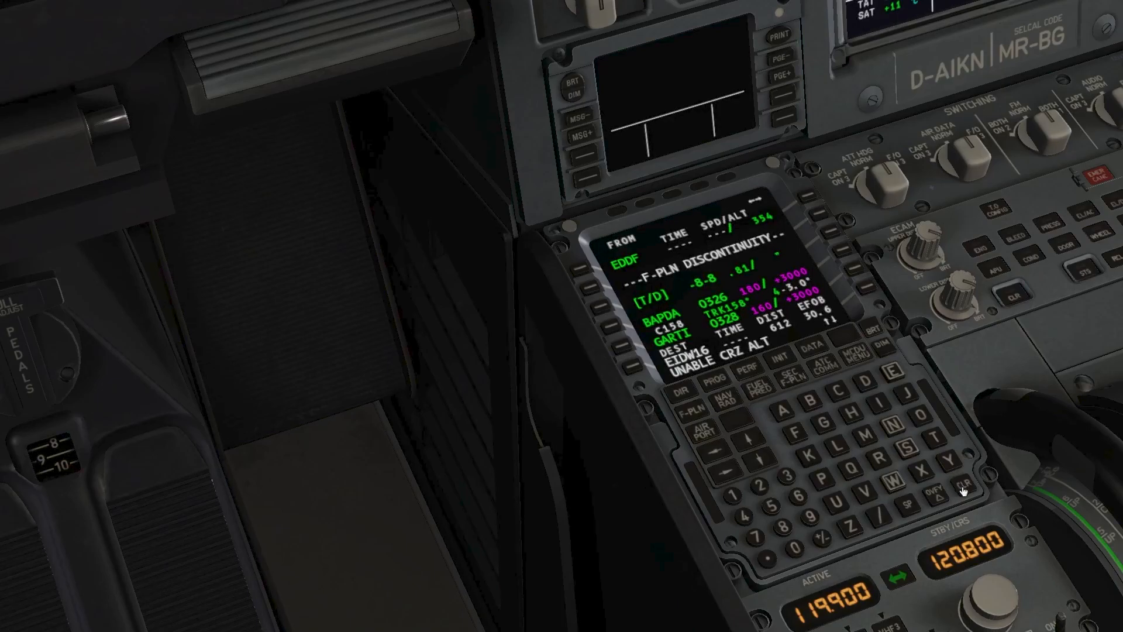
# Clear the UNABLE CRZ ALT message from the scratchpad.
pyautogui.click(963, 491)
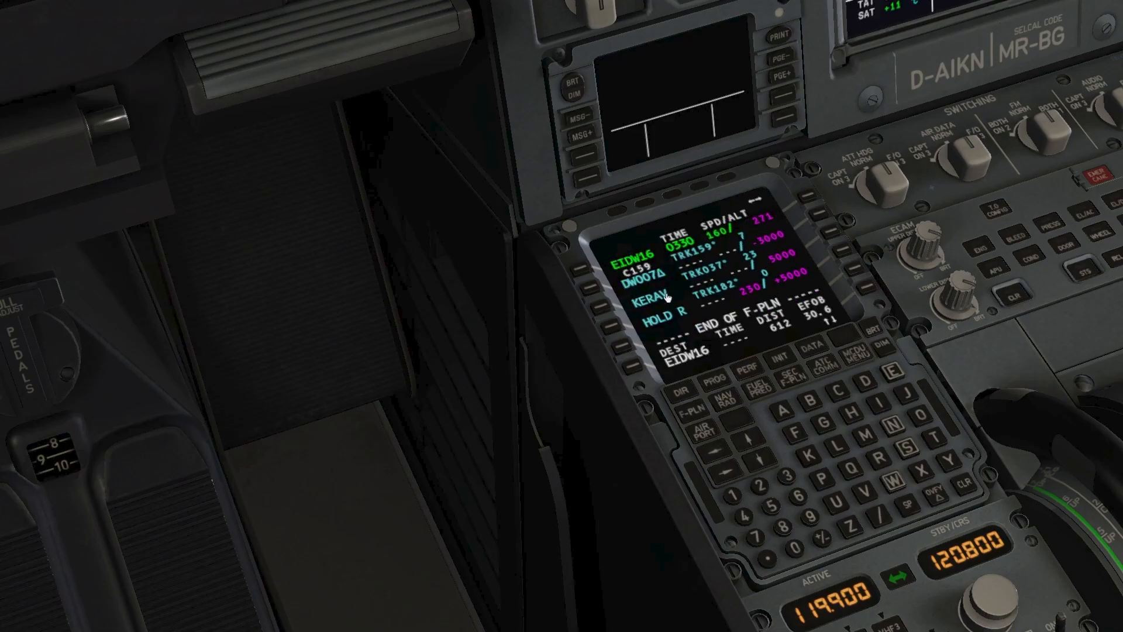
pyautogui.moveTo(750, 371)
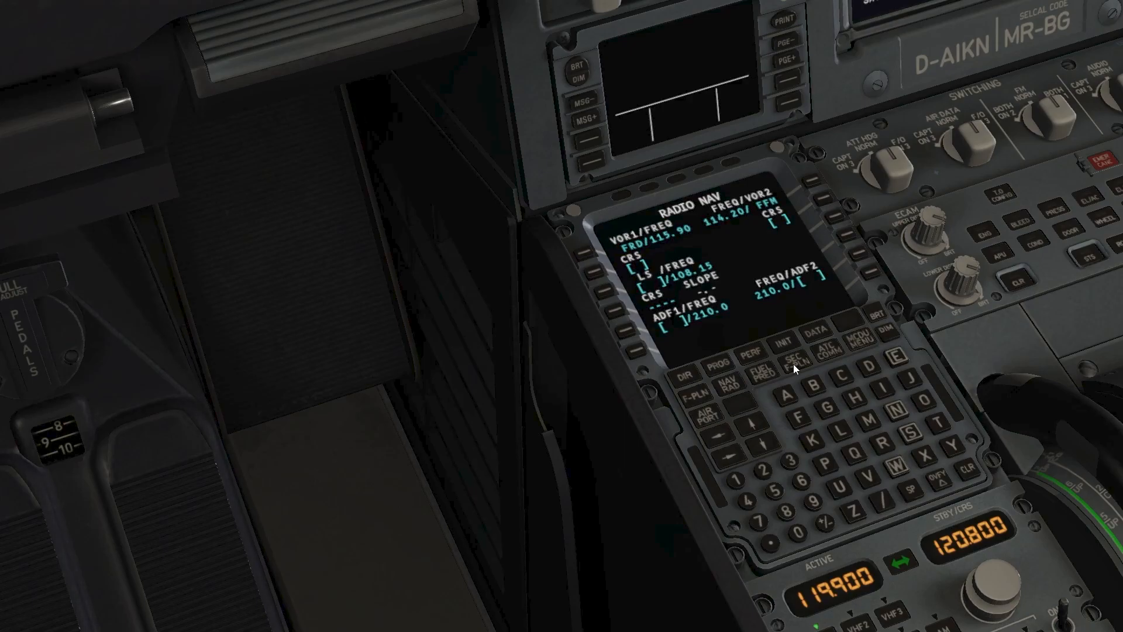
# Bring up the EIDW fuel prediction page on the A330 MCDU.
pyautogui.click(753, 351)
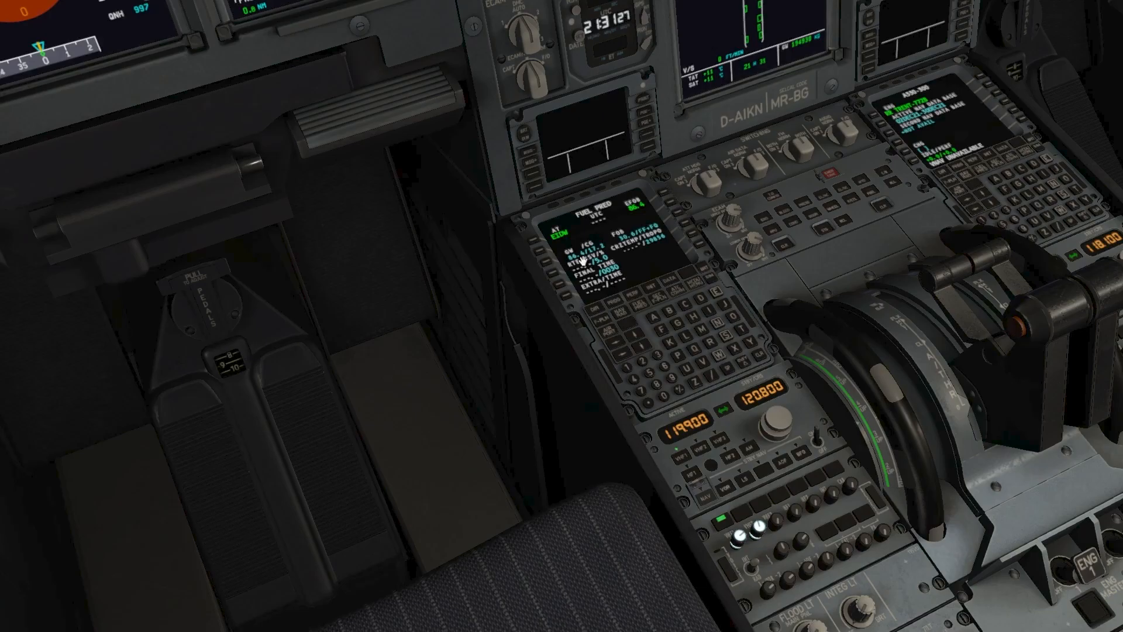
pyautogui.moveTo(505, 470)
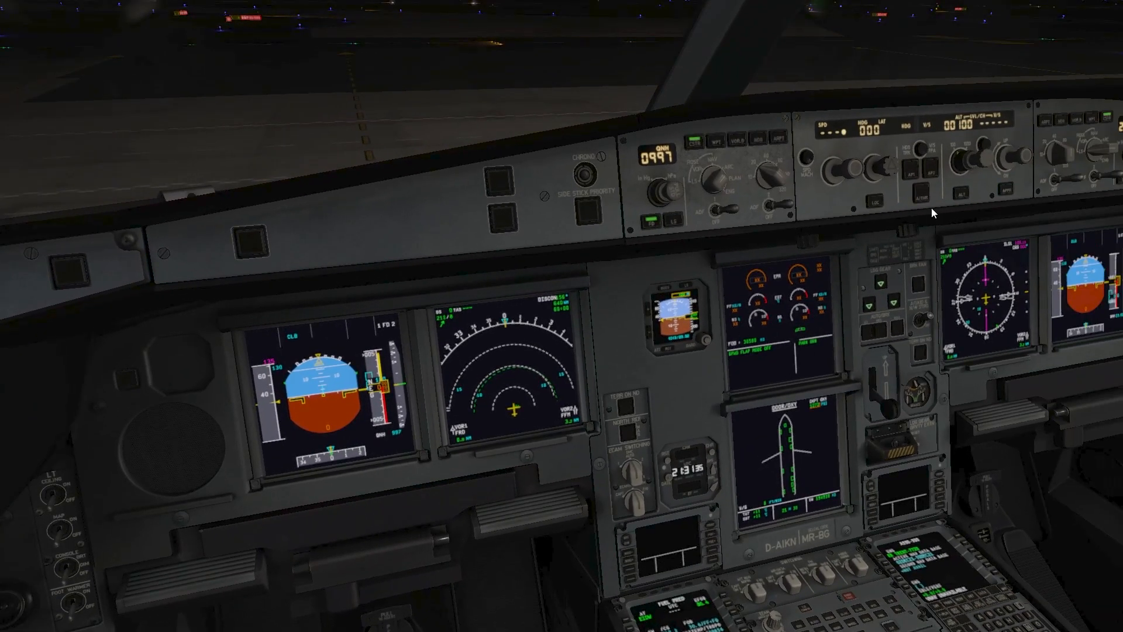
pyautogui.click(963, 192)
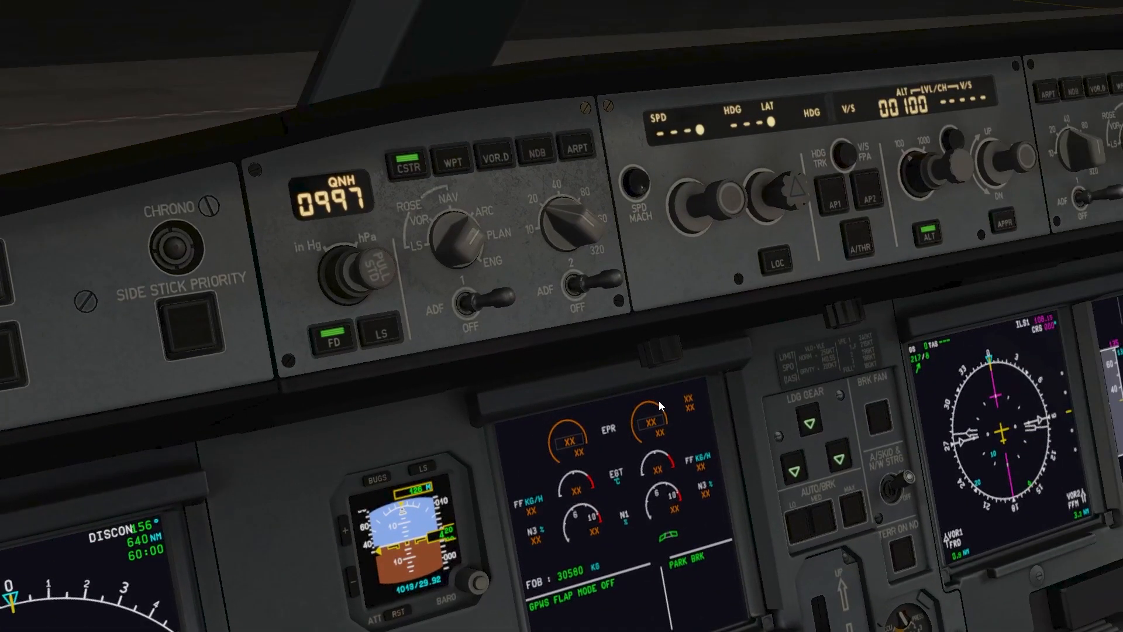
pyautogui.click(860, 247)
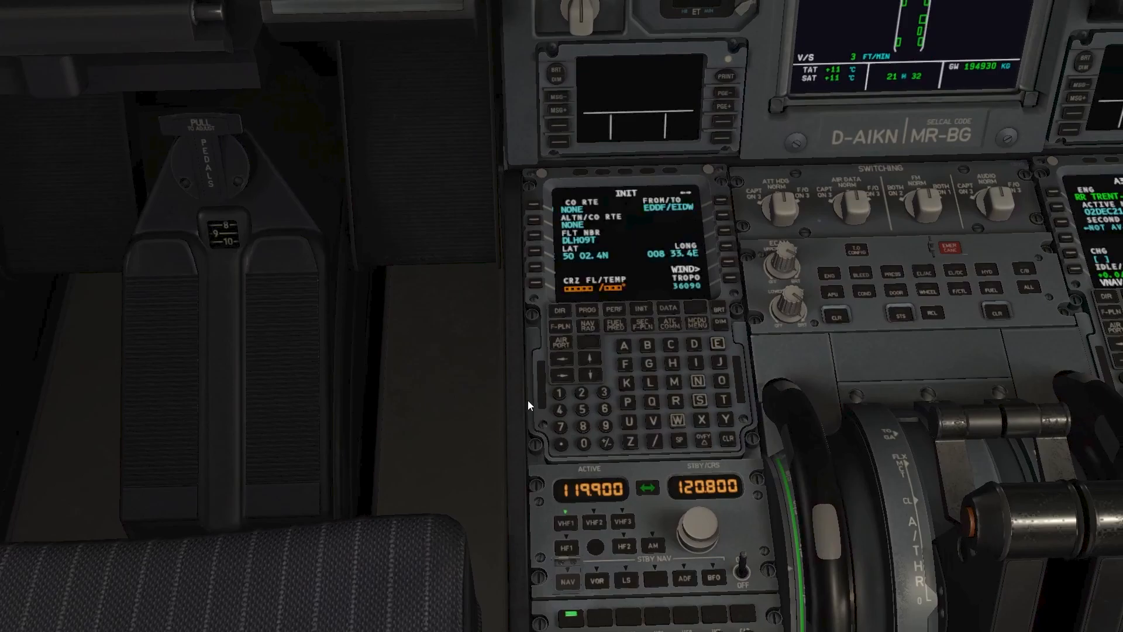
pyautogui.moveTo(586, 427)
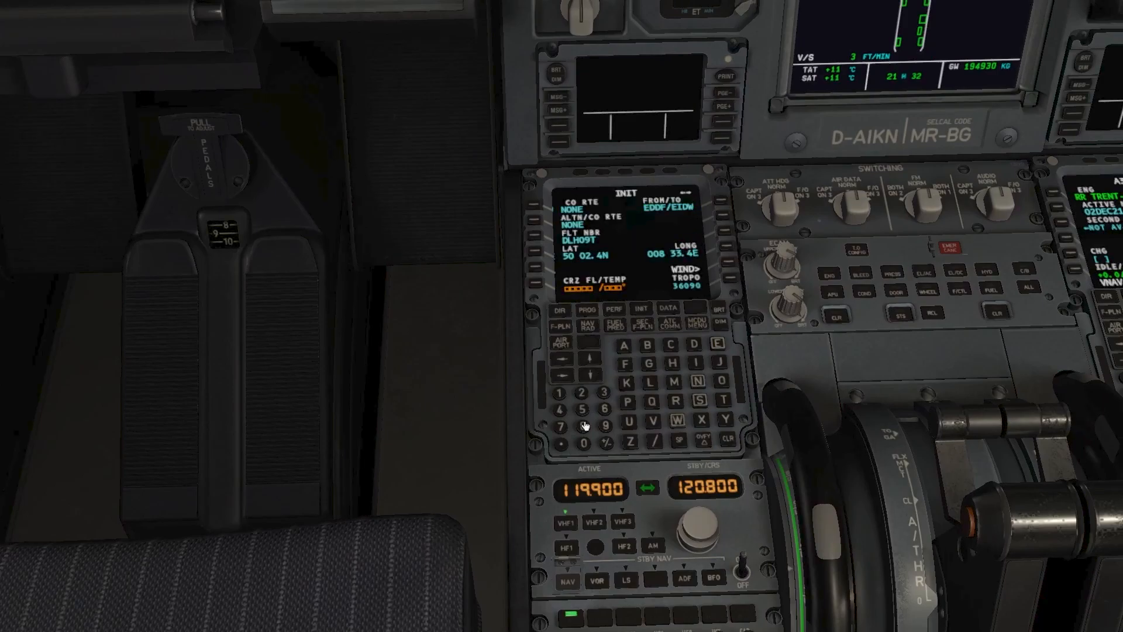
pyautogui.moveTo(499, 583)
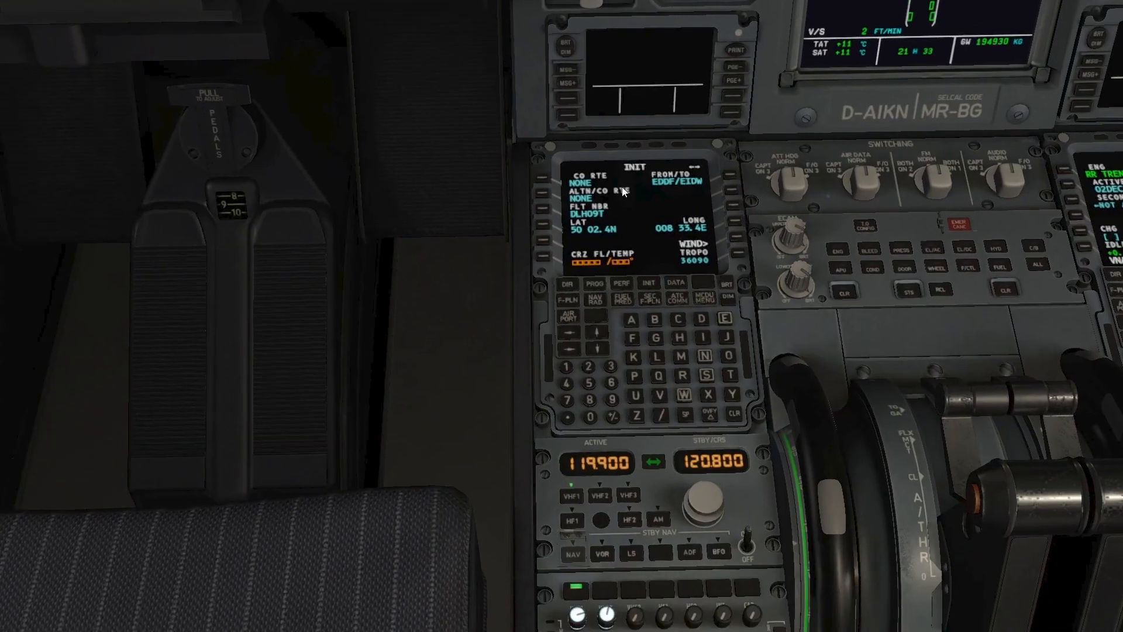
pyautogui.moveTo(575, 334)
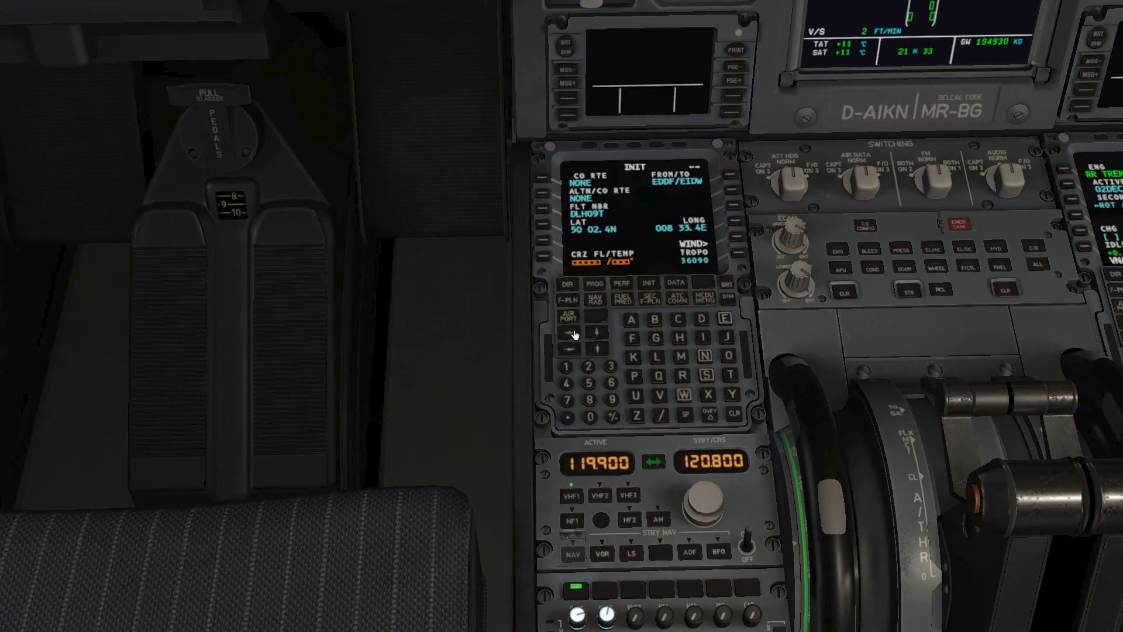